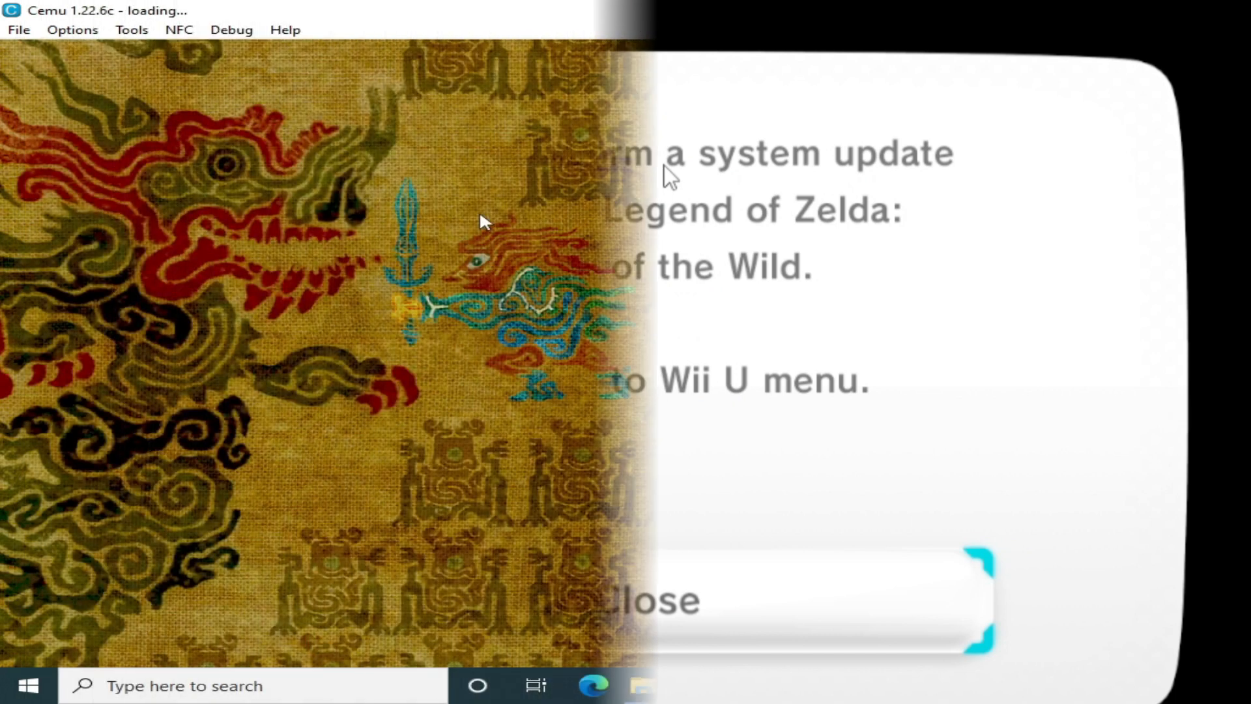
Step: Launch Breath of the Wild in Cemu until the system-update-required message appears
{"action": "left_click", "coordinate": [641, 599]}
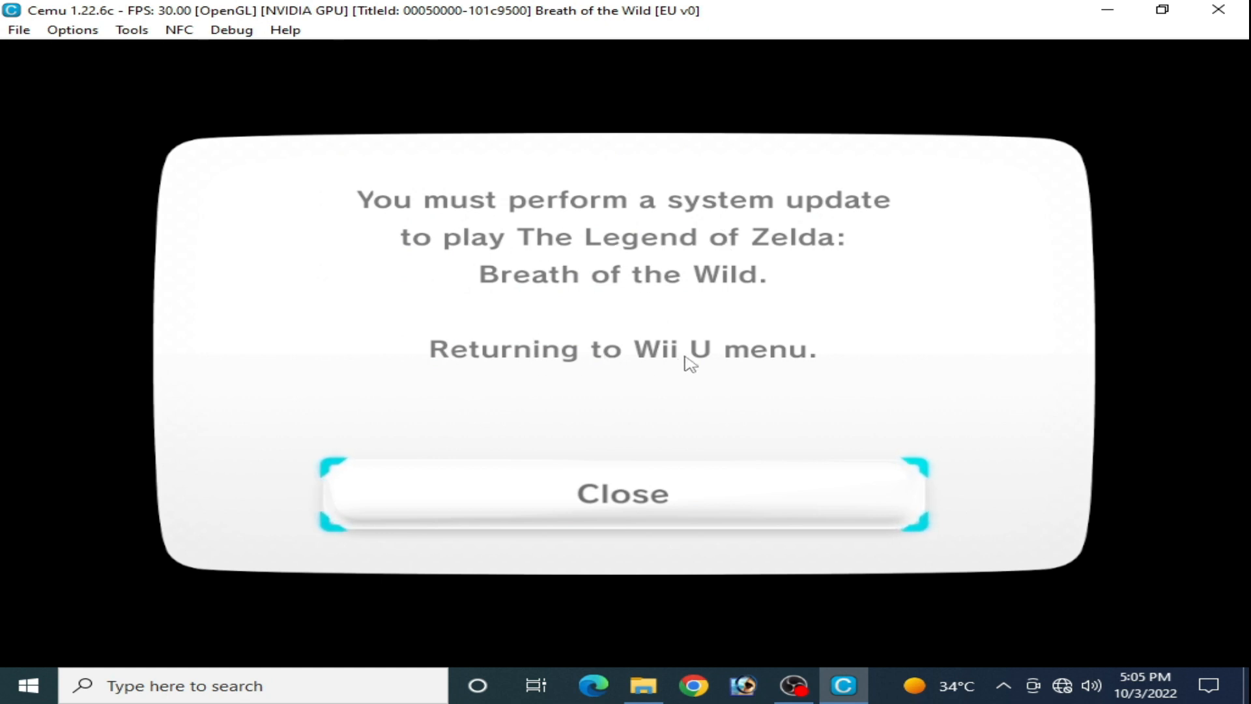
{"action": "mouse_move", "coordinate": [750, 364]}
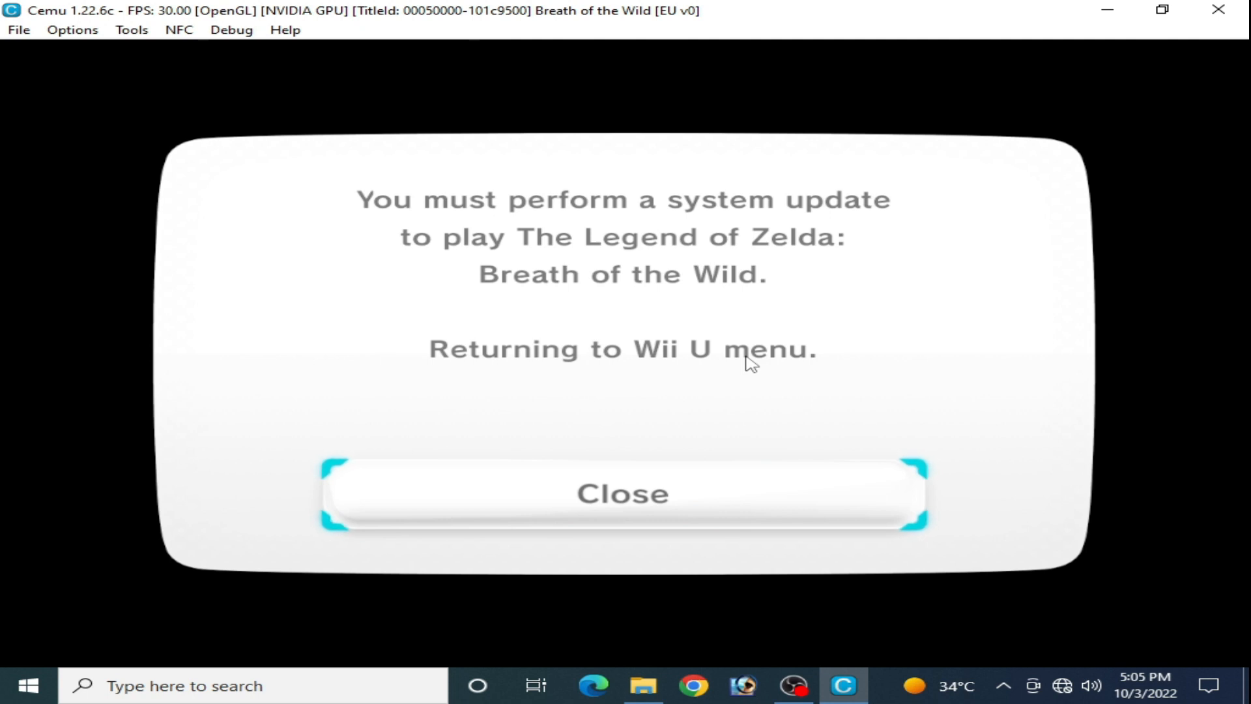
{"action": "mouse_move", "coordinate": [1054, 182]}
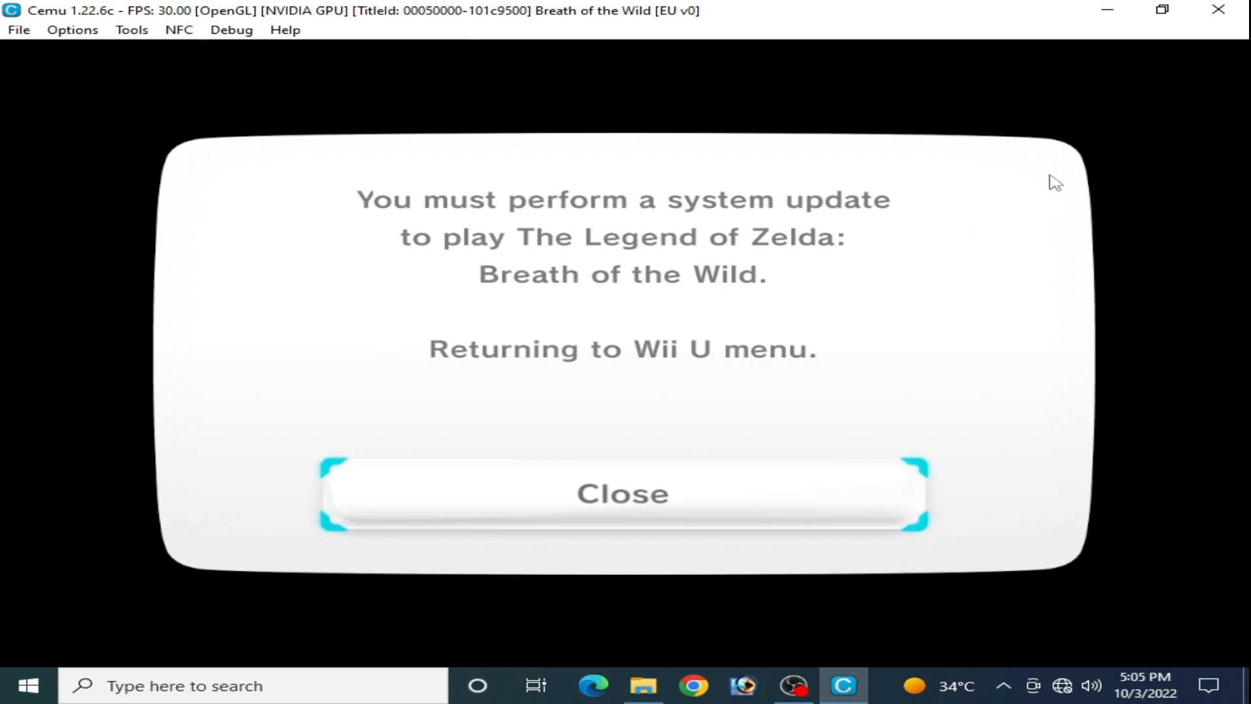
Step: Close Cemu and browse File Explorer back into the cemu_1.22.6 program folder
{"action": "left_click", "coordinate": [622, 492]}
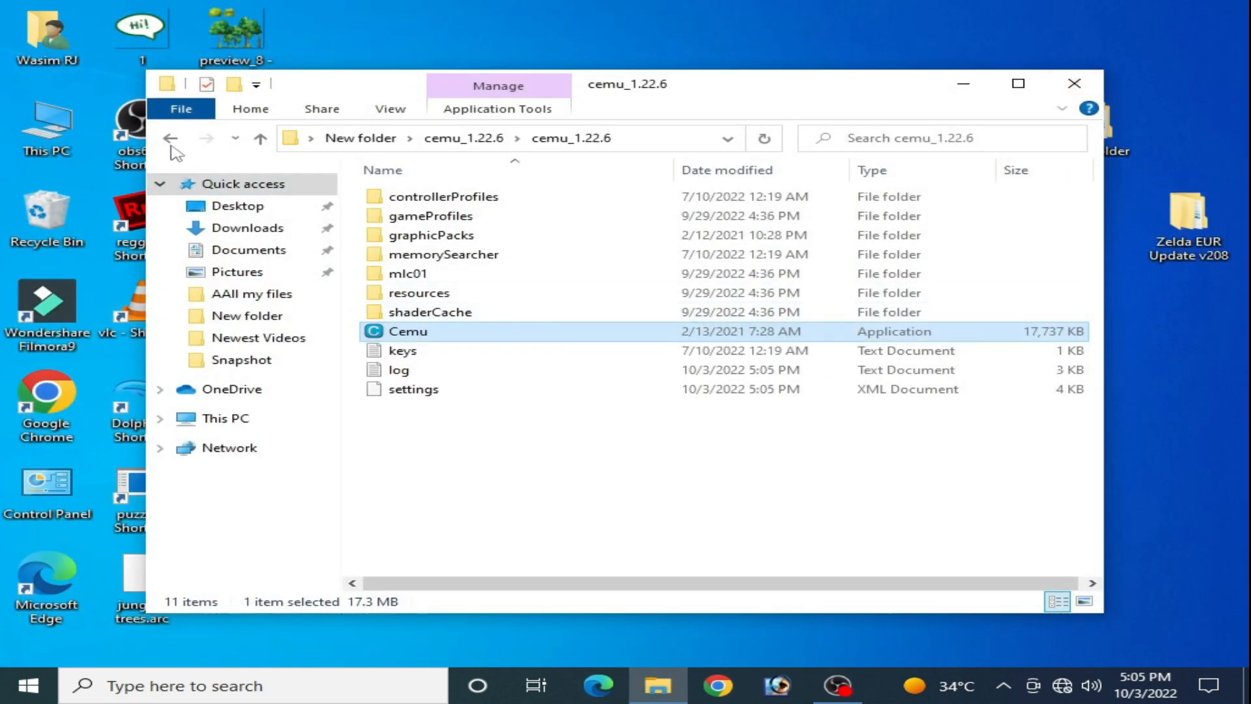
{"action": "left_click", "coordinate": [170, 137]}
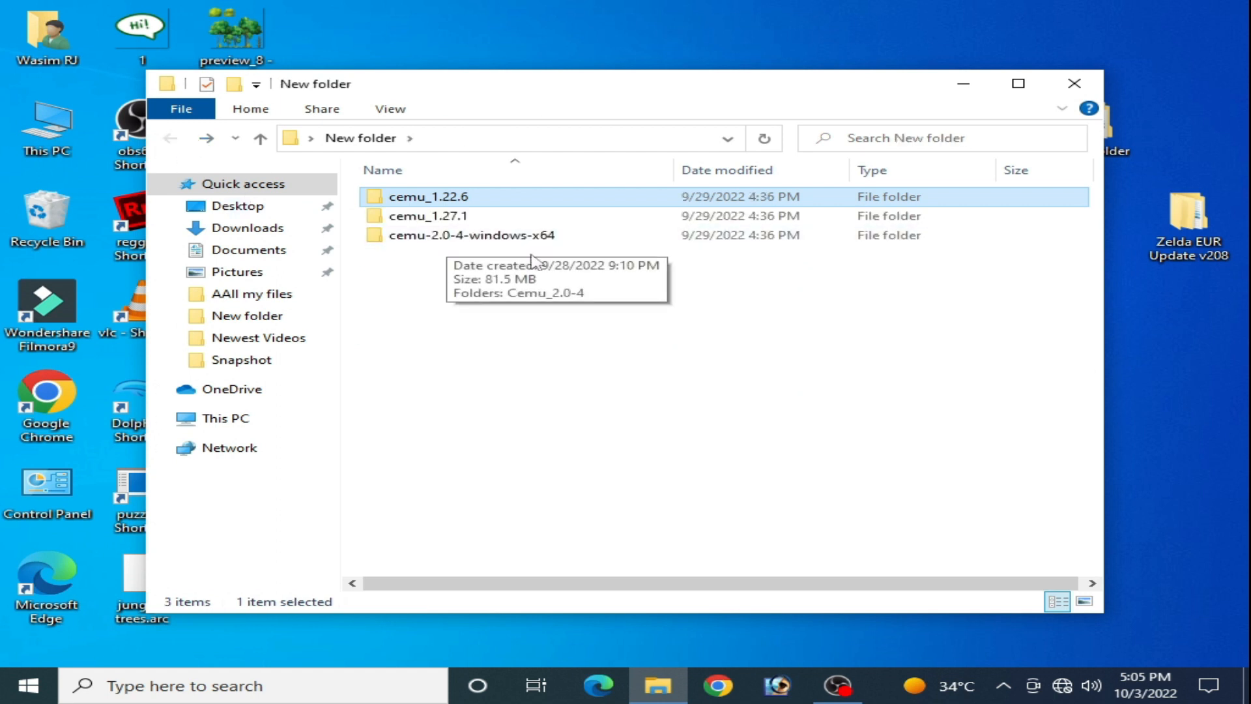
{"action": "mouse_move", "coordinate": [470, 266]}
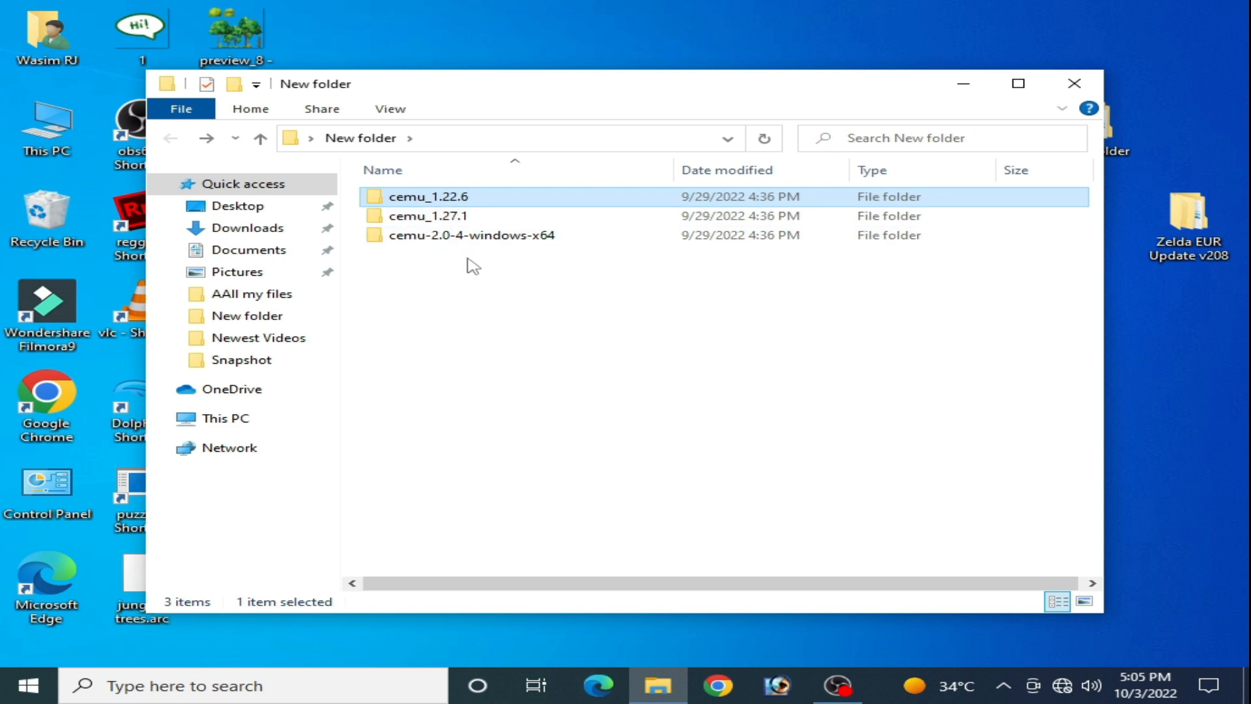
{"action": "mouse_move", "coordinate": [431, 203]}
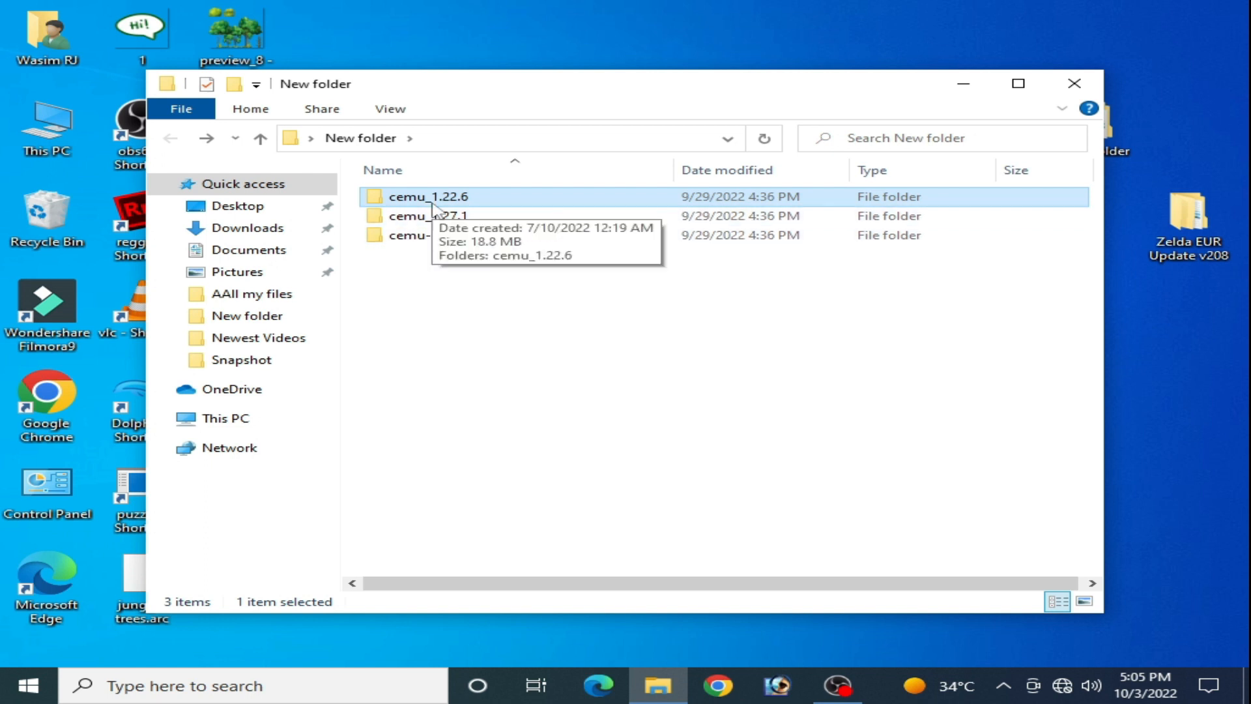
{"action": "double_click", "coordinate": [431, 196]}
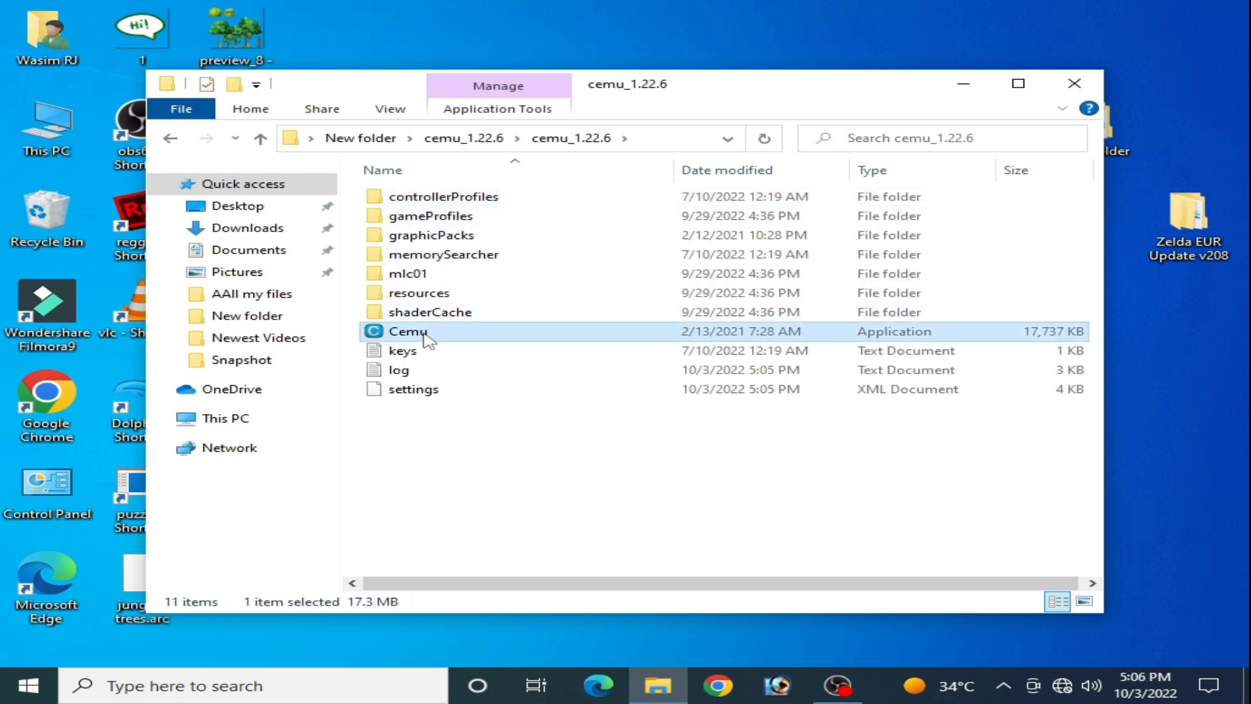
{"action": "double_click", "coordinate": [407, 331]}
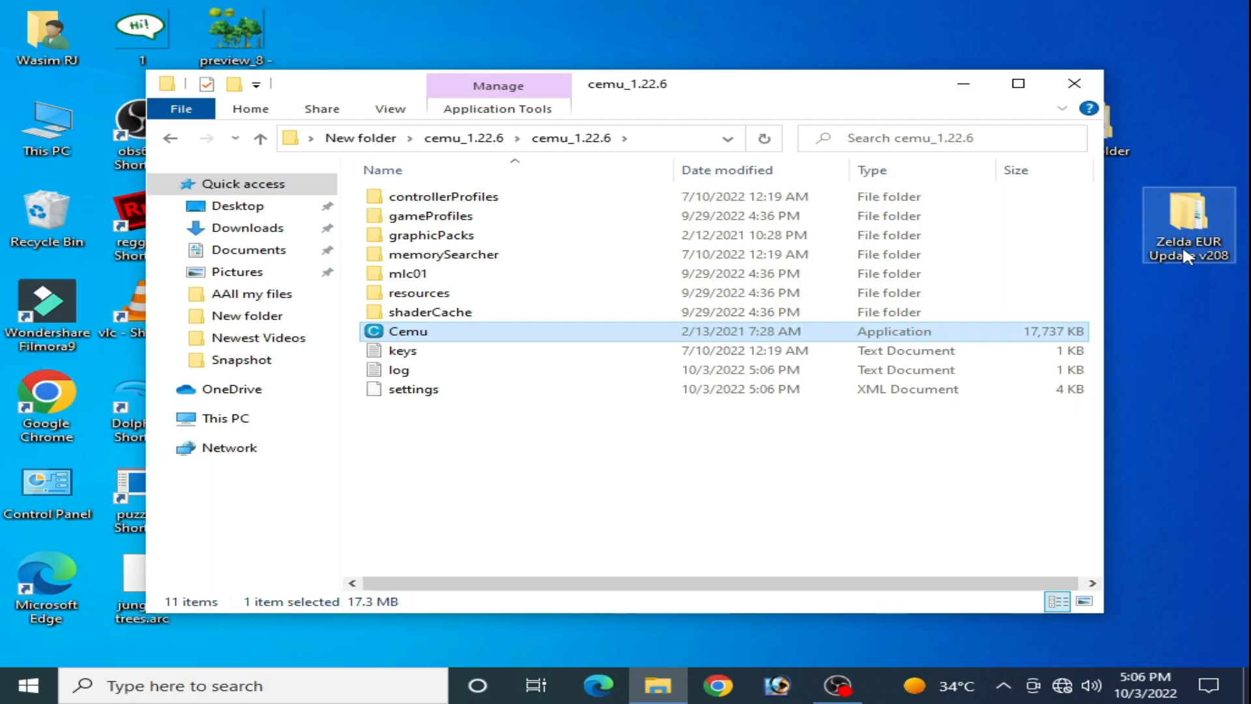
{"action": "left_click", "coordinate": [403, 350]}
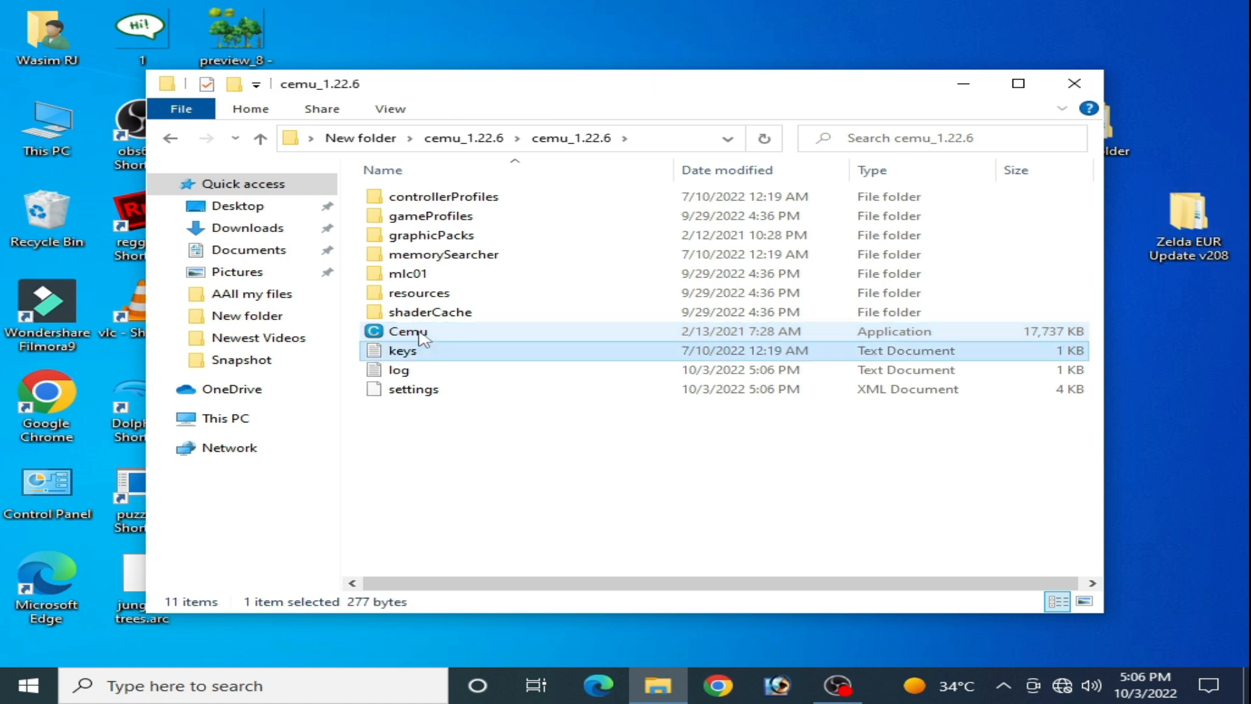
Step: Relaunch Cemu.exe and start File > Install game title, update or DLC
{"action": "double_click", "coordinate": [408, 331]}
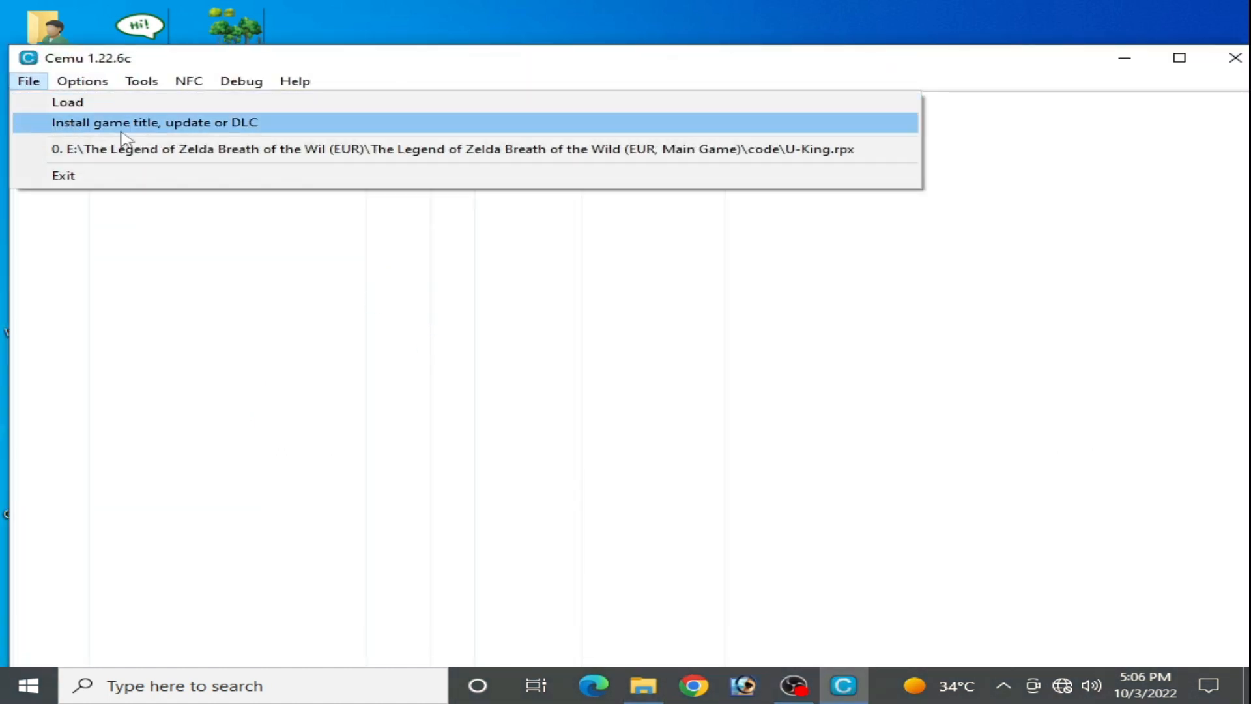
{"action": "left_click", "coordinate": [154, 123]}
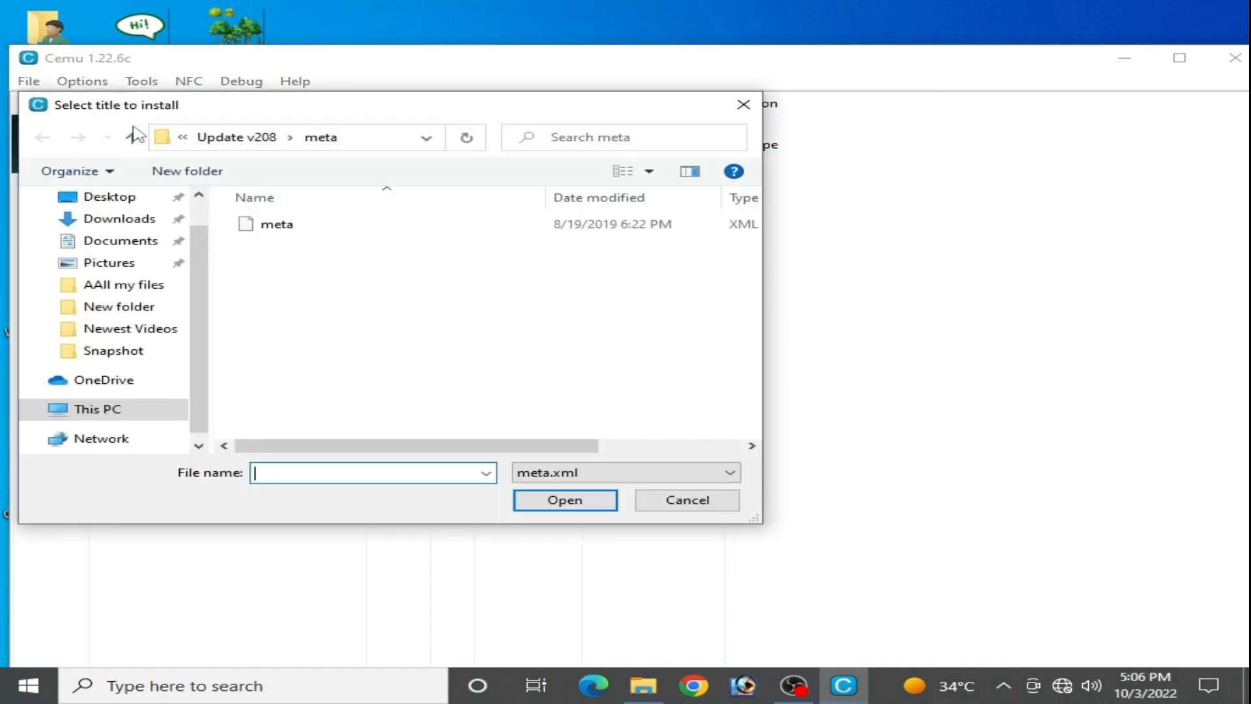
{"action": "mouse_move", "coordinate": [141, 134]}
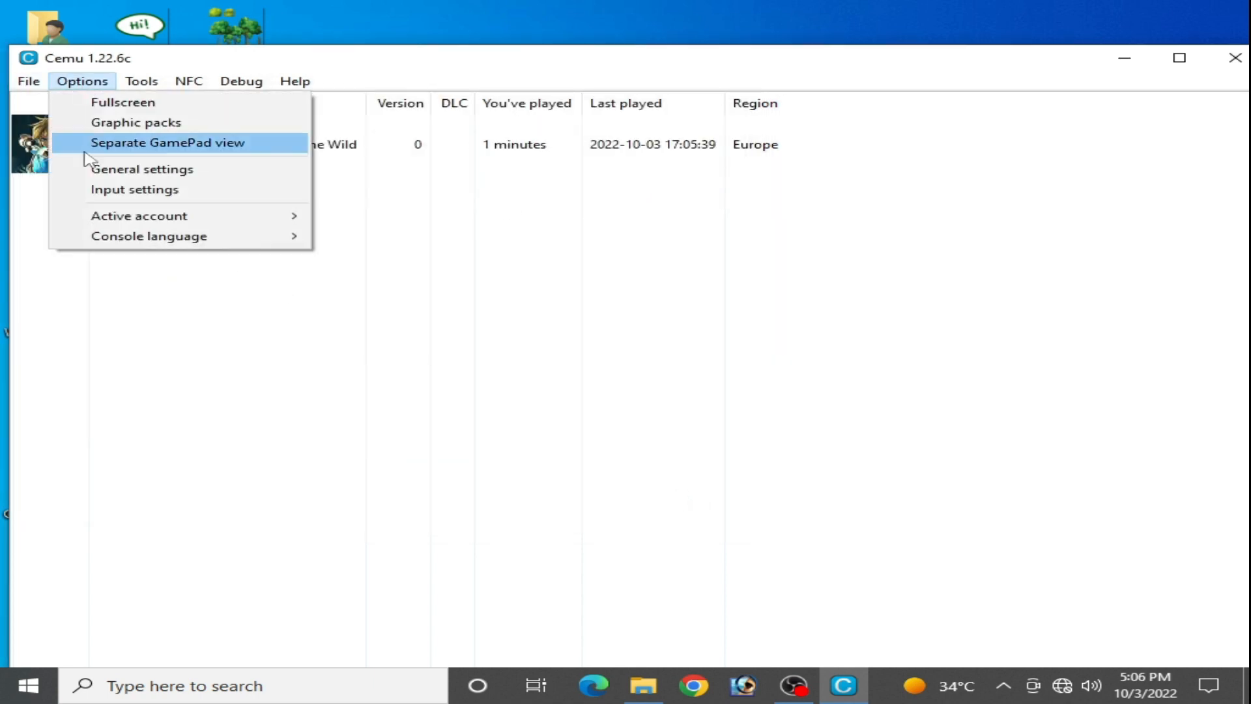
Step: In General settings, re-point the MLC path to mlc01 inside cemu_1.22.6
{"action": "left_click", "coordinate": [142, 168]}
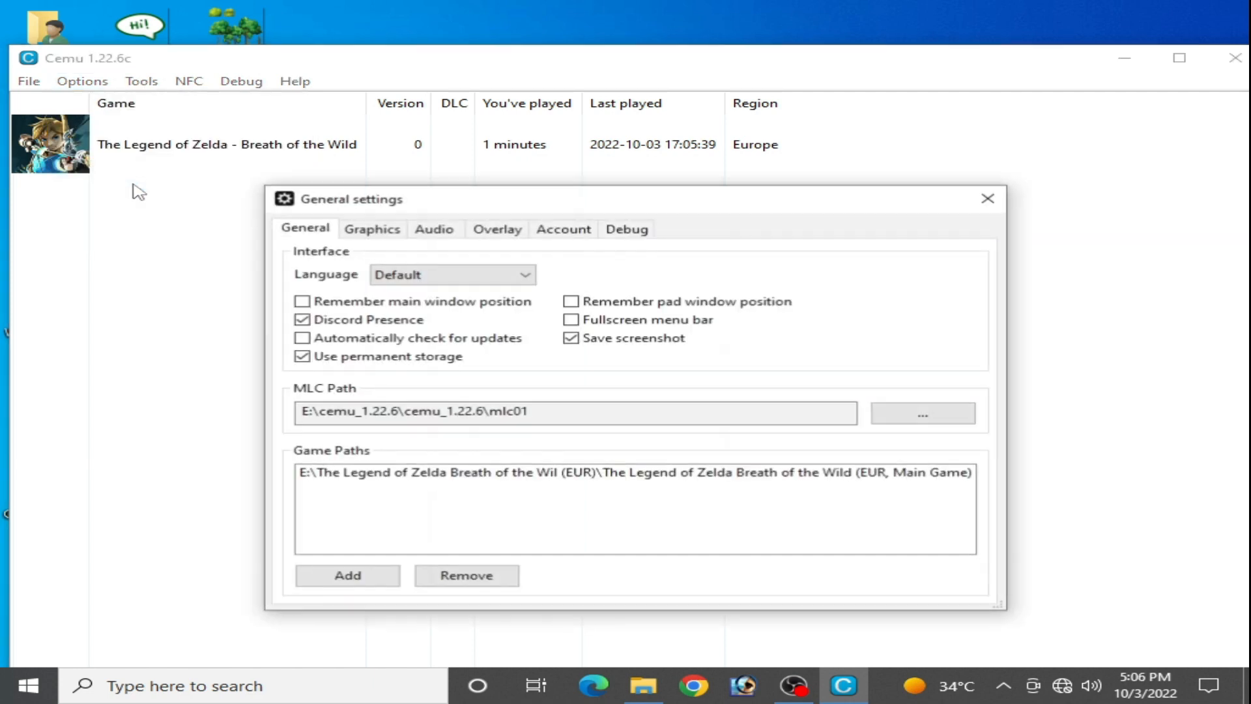
{"action": "mouse_move", "coordinate": [396, 411]}
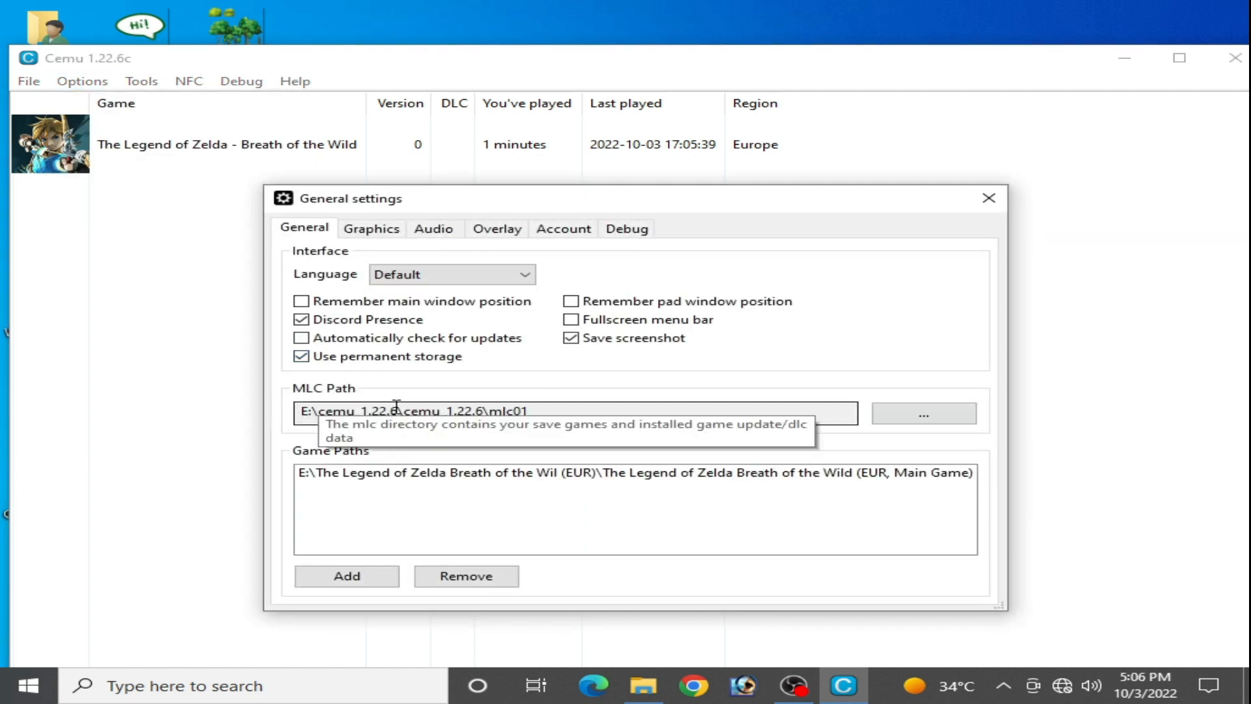
{"action": "left_click", "coordinate": [923, 413]}
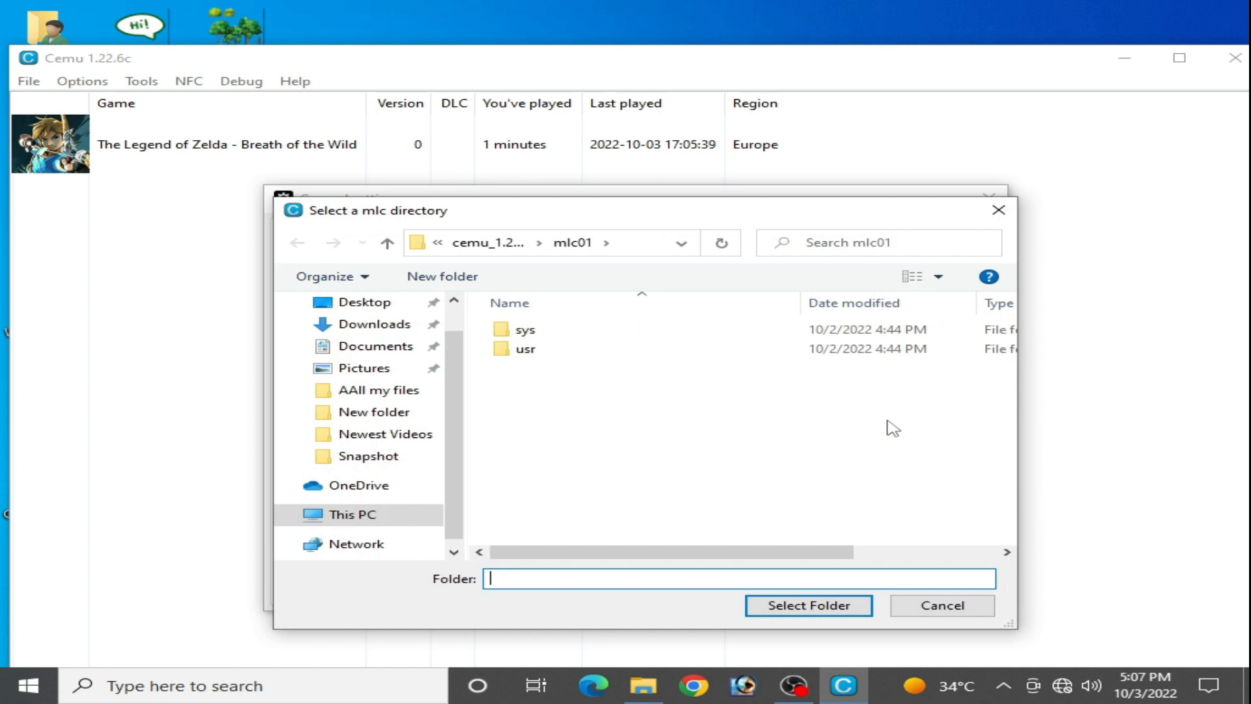
{"action": "mouse_move", "coordinate": [374, 324]}
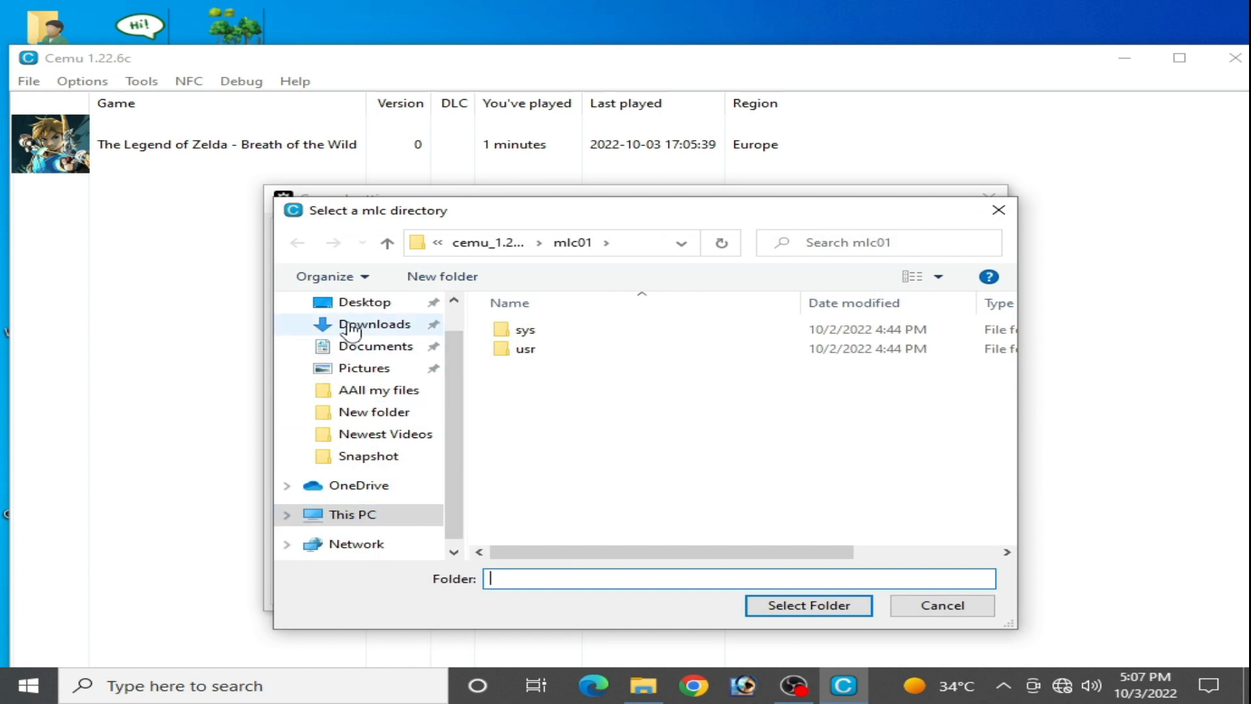
{"action": "left_click", "coordinate": [365, 301]}
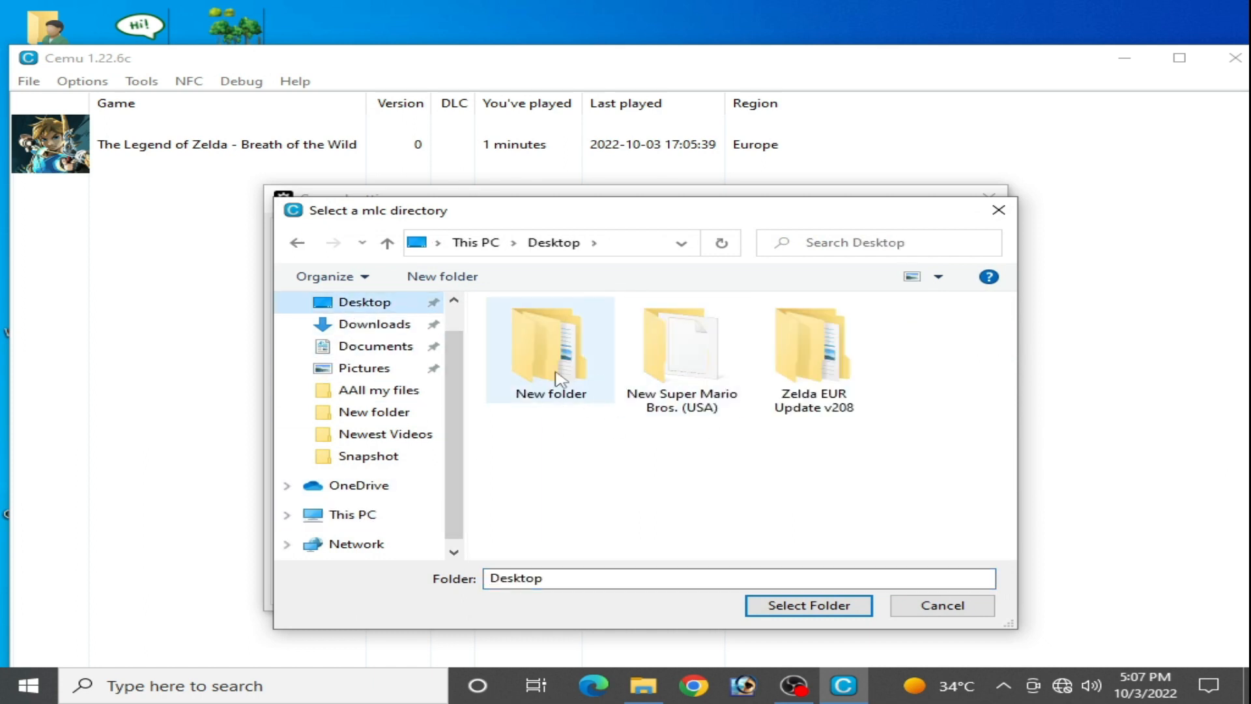
{"action": "double_click", "coordinate": [549, 349]}
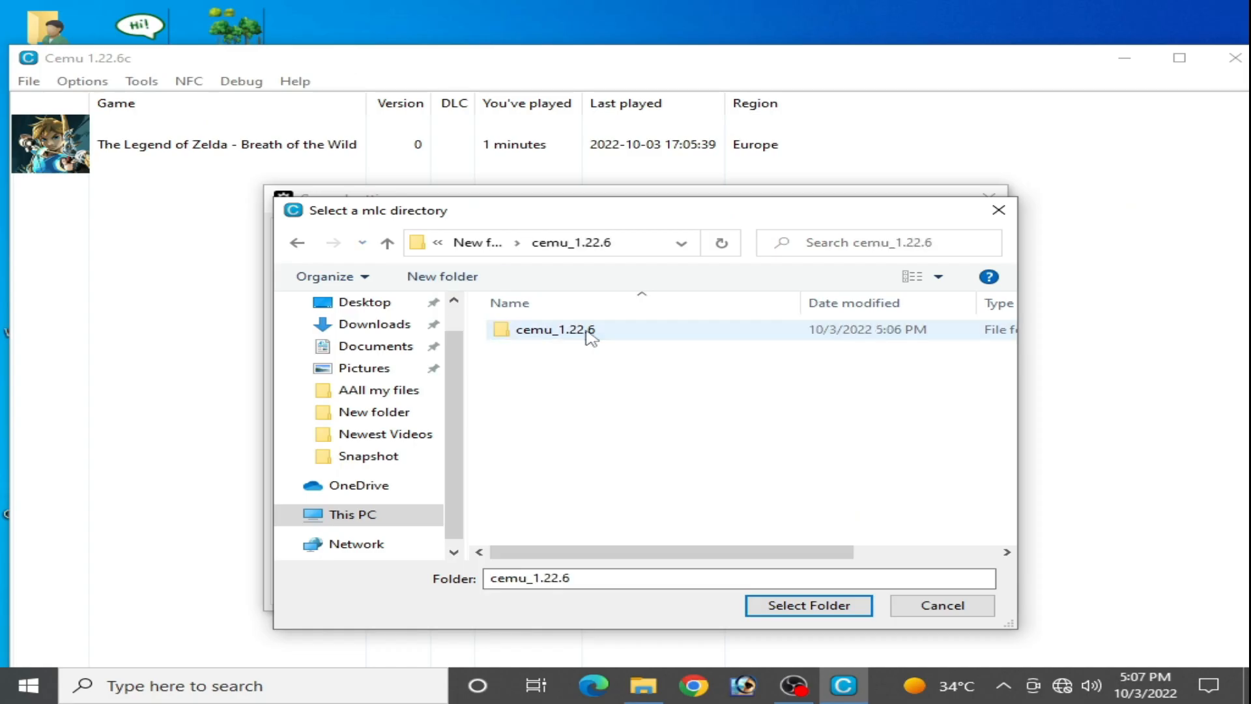
{"action": "double_click", "coordinate": [555, 330]}
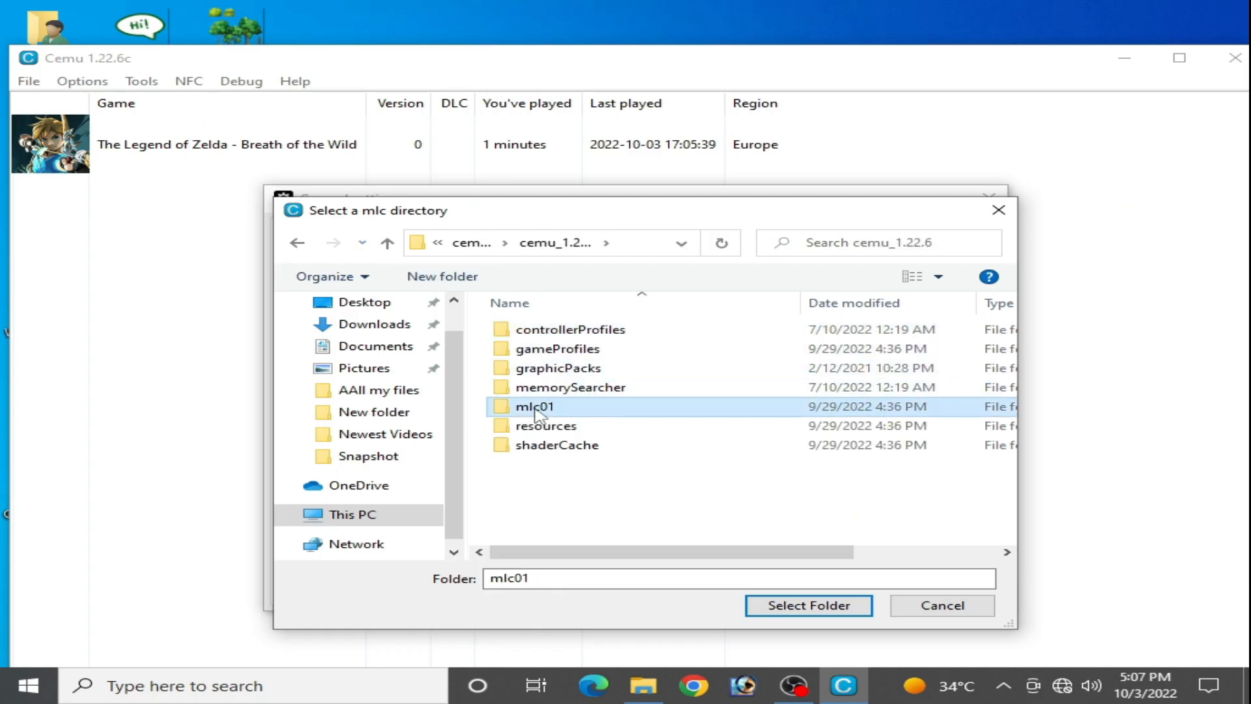
{"action": "mouse_move", "coordinate": [808, 605]}
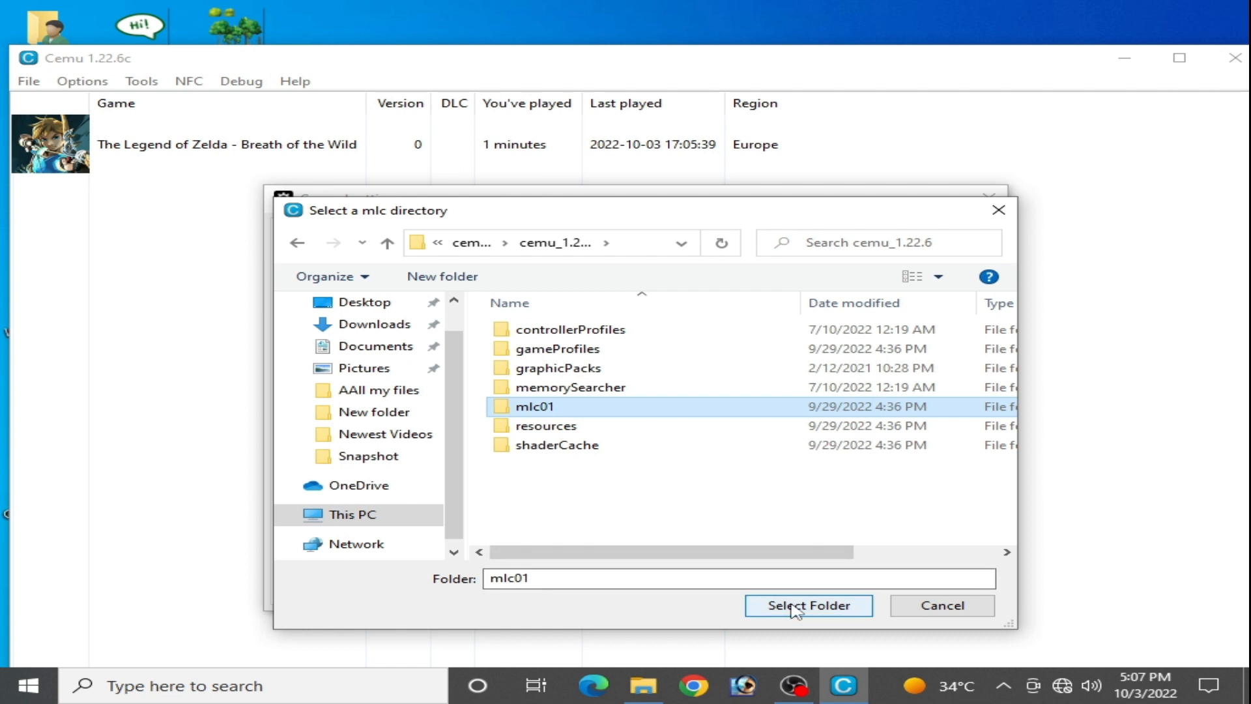
{"action": "left_click", "coordinate": [808, 604]}
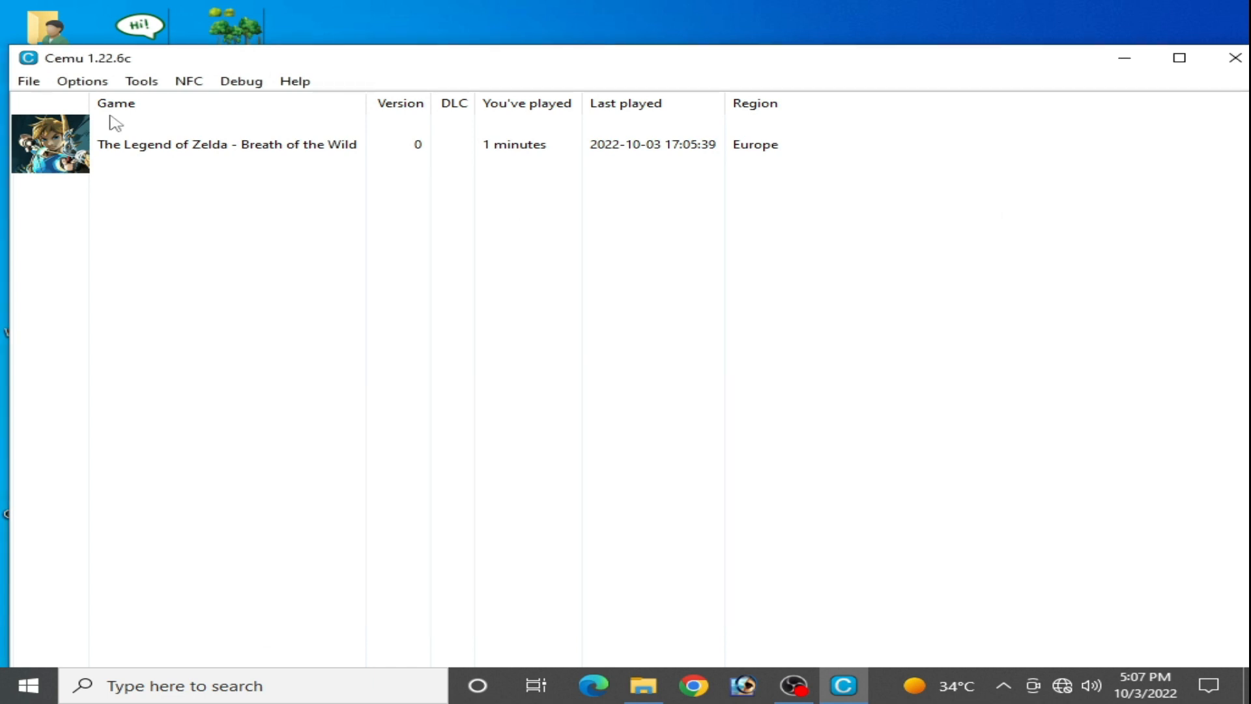
Step: Start Install game title and browse Zelda EUR Update v208 > Update v208 > meta
{"action": "left_click", "coordinate": [28, 81]}
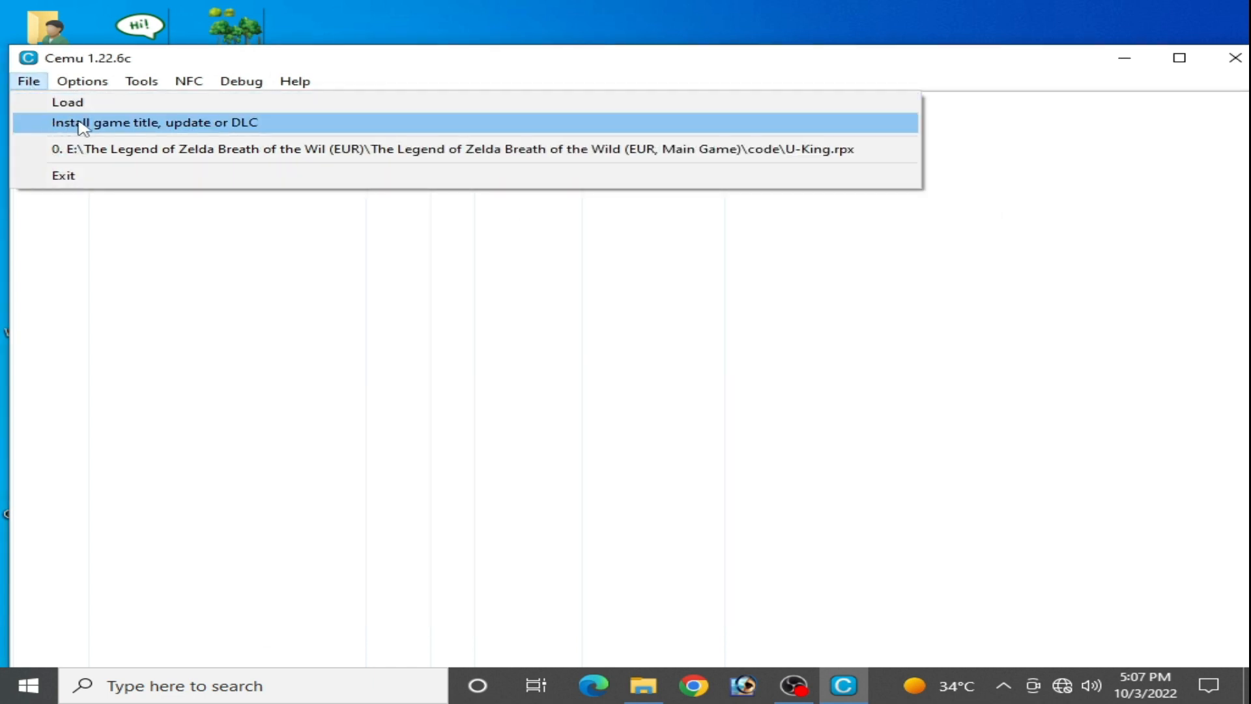
{"action": "left_click", "coordinate": [154, 122]}
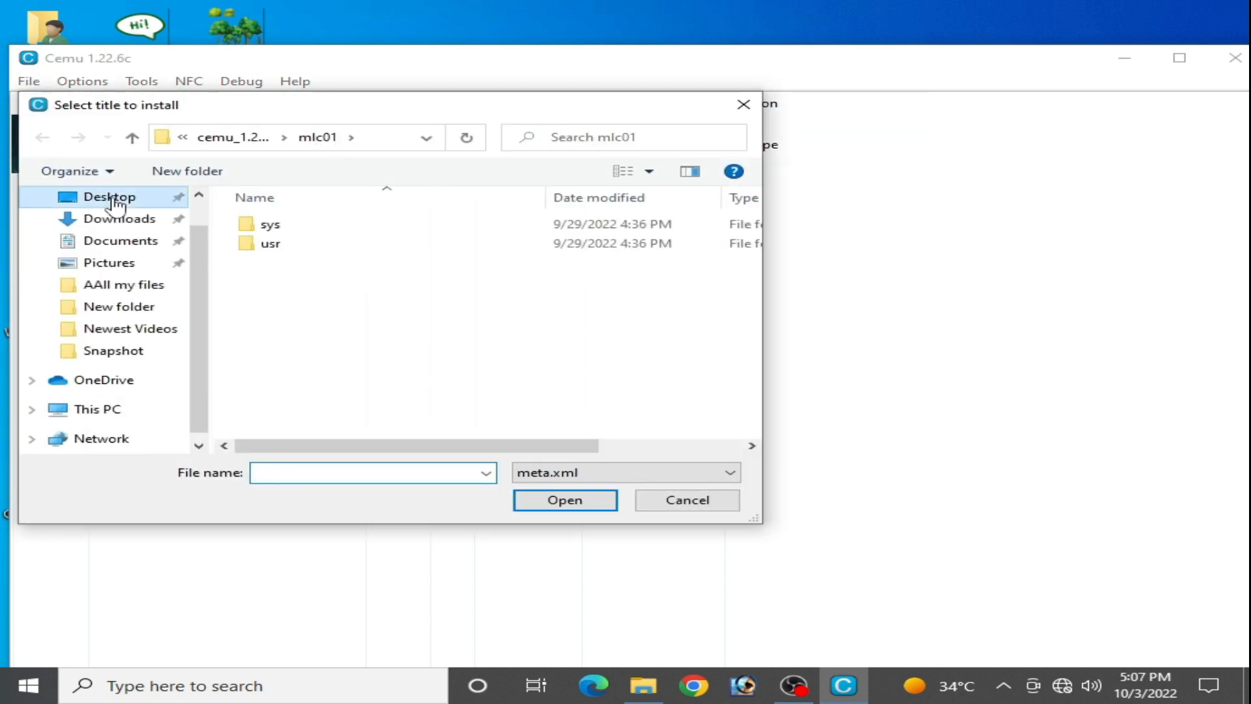
{"action": "left_click", "coordinate": [110, 197]}
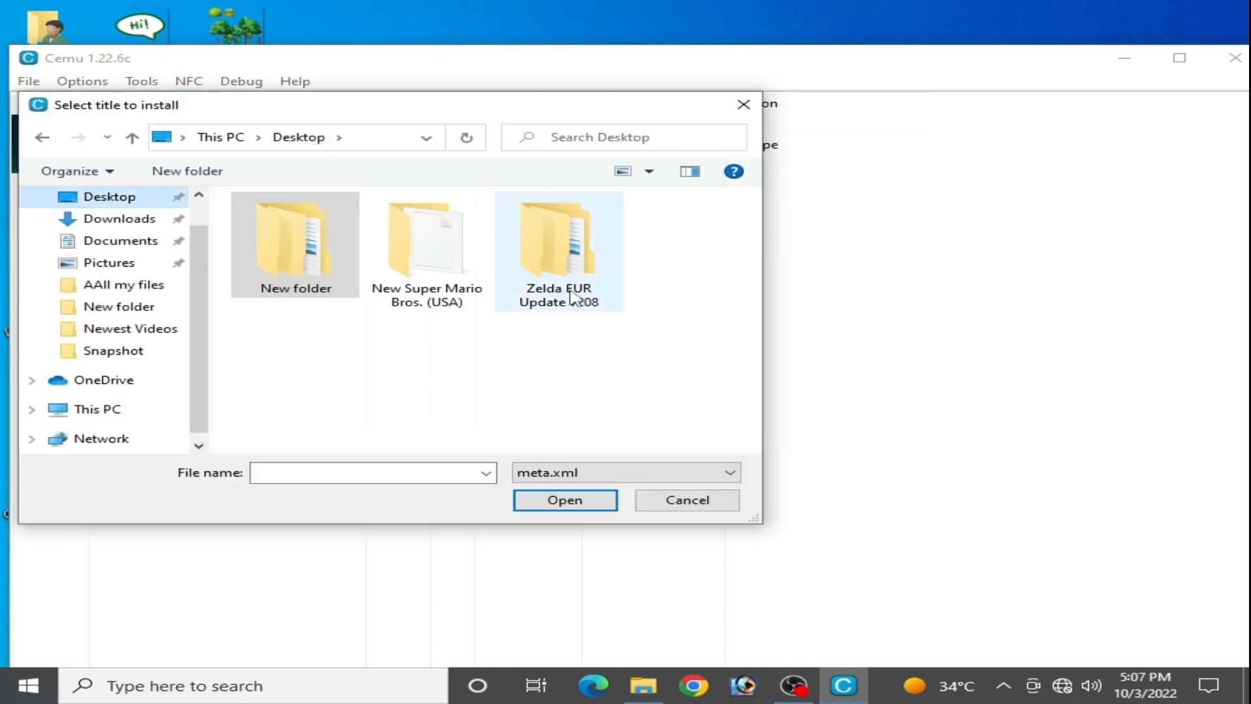
{"action": "double_click", "coordinate": [559, 240]}
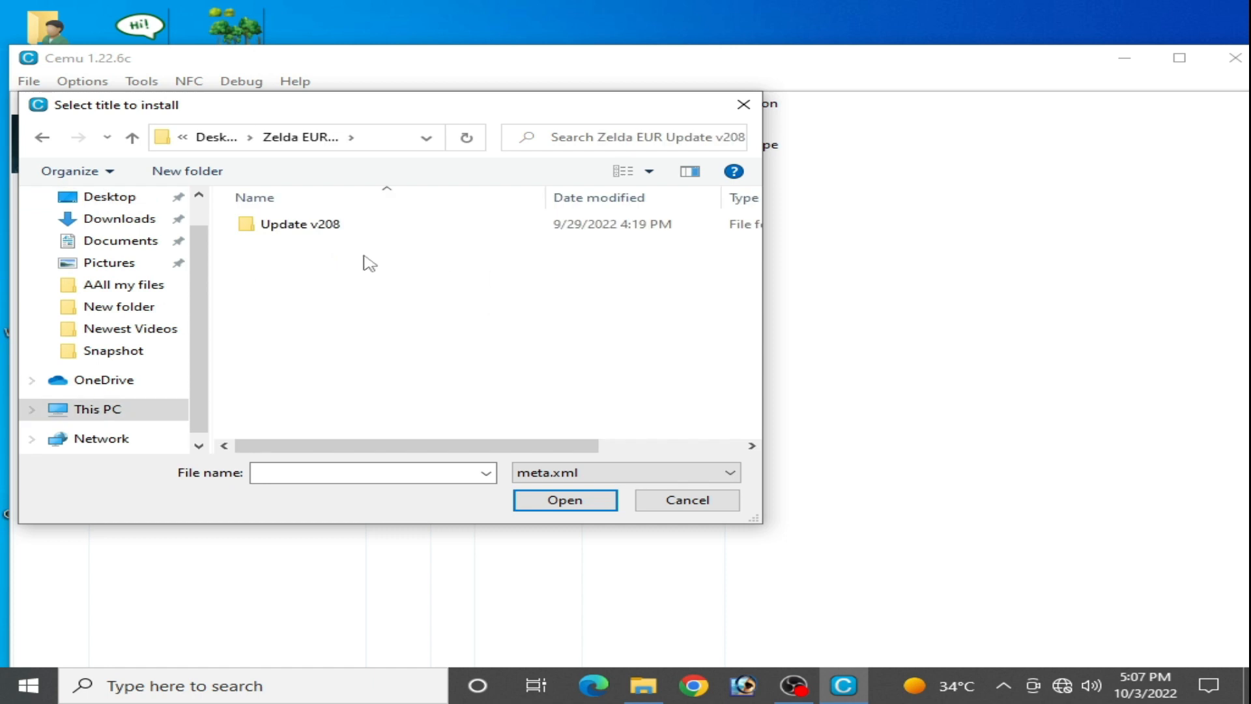
{"action": "double_click", "coordinate": [300, 223]}
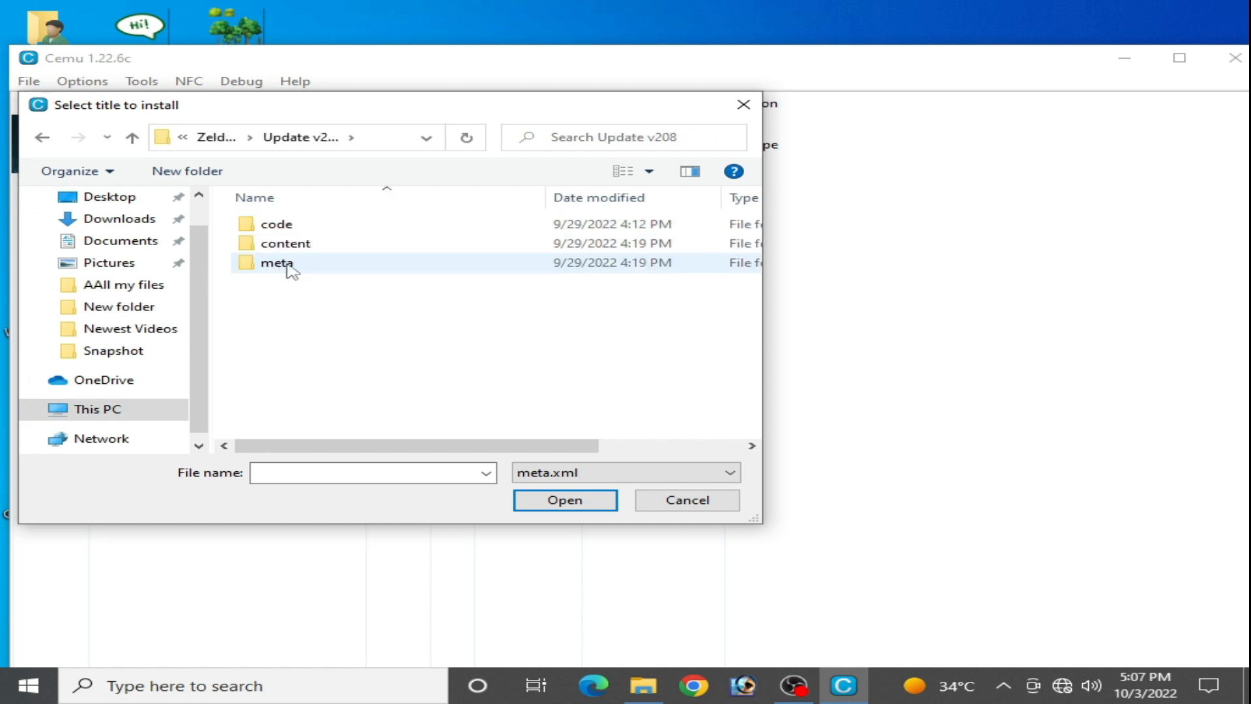
{"action": "double_click", "coordinate": [277, 262]}
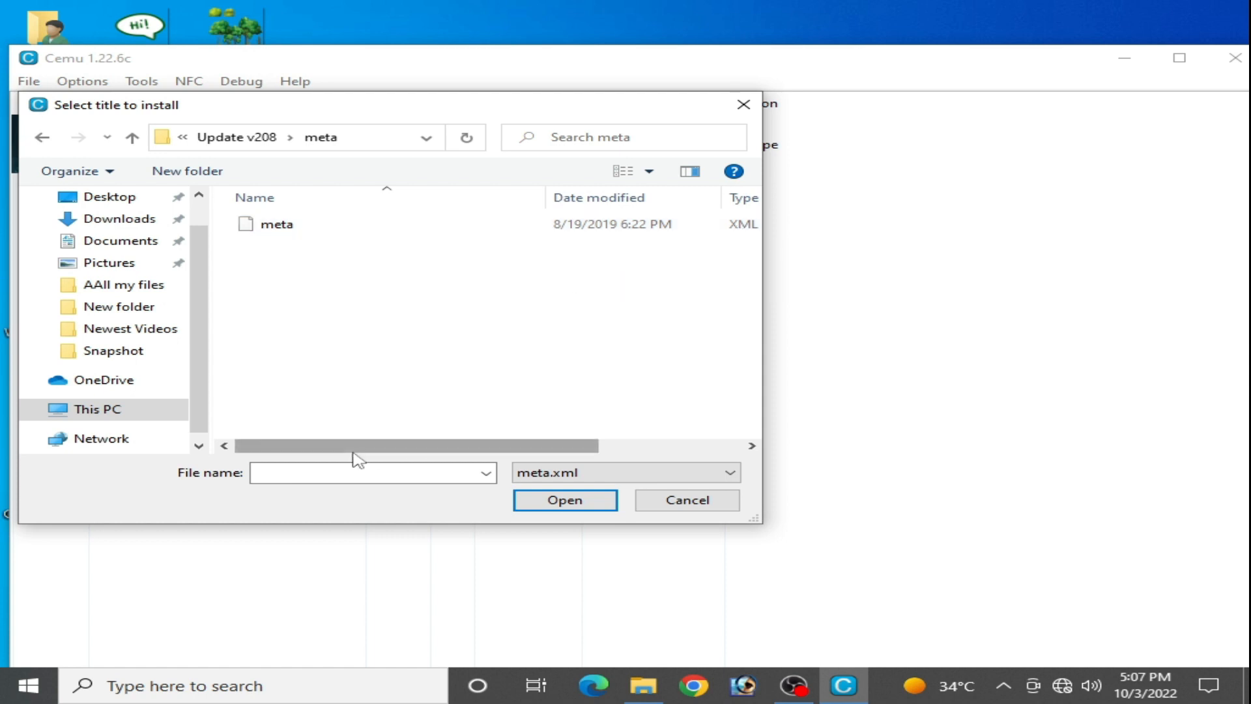
{"action": "mouse_move", "coordinate": [321, 451]}
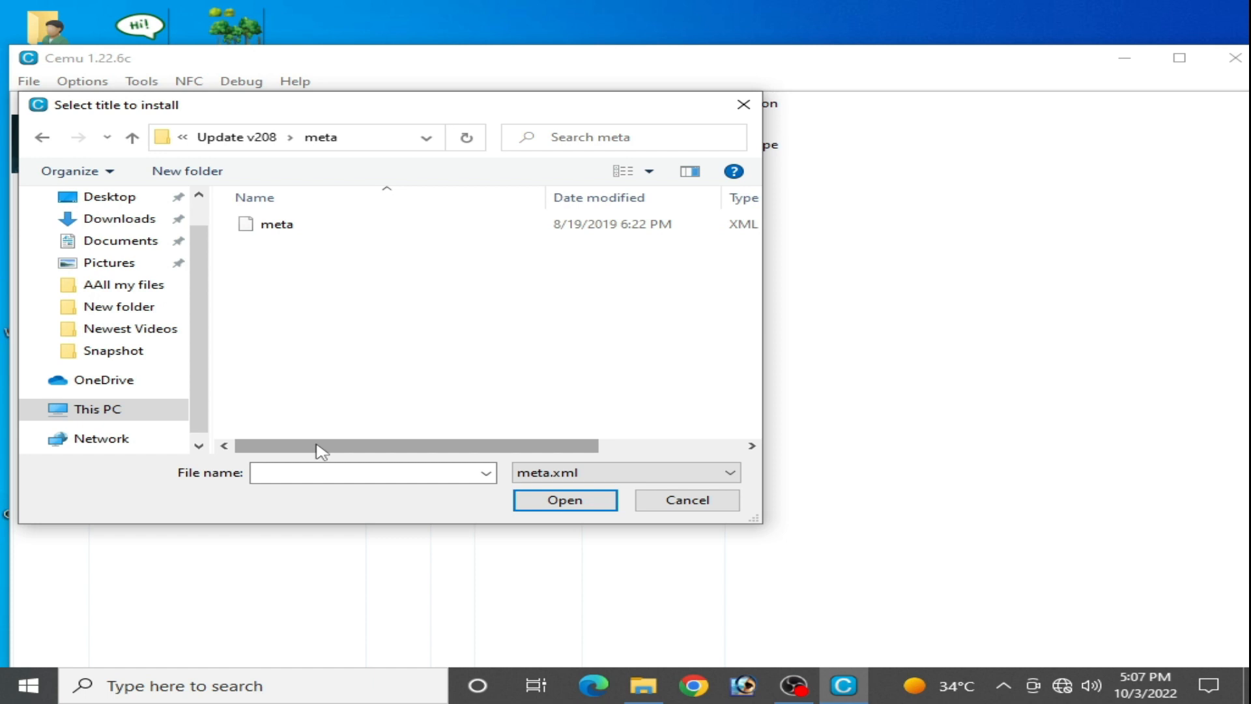
{"action": "mouse_move", "coordinate": [336, 344]}
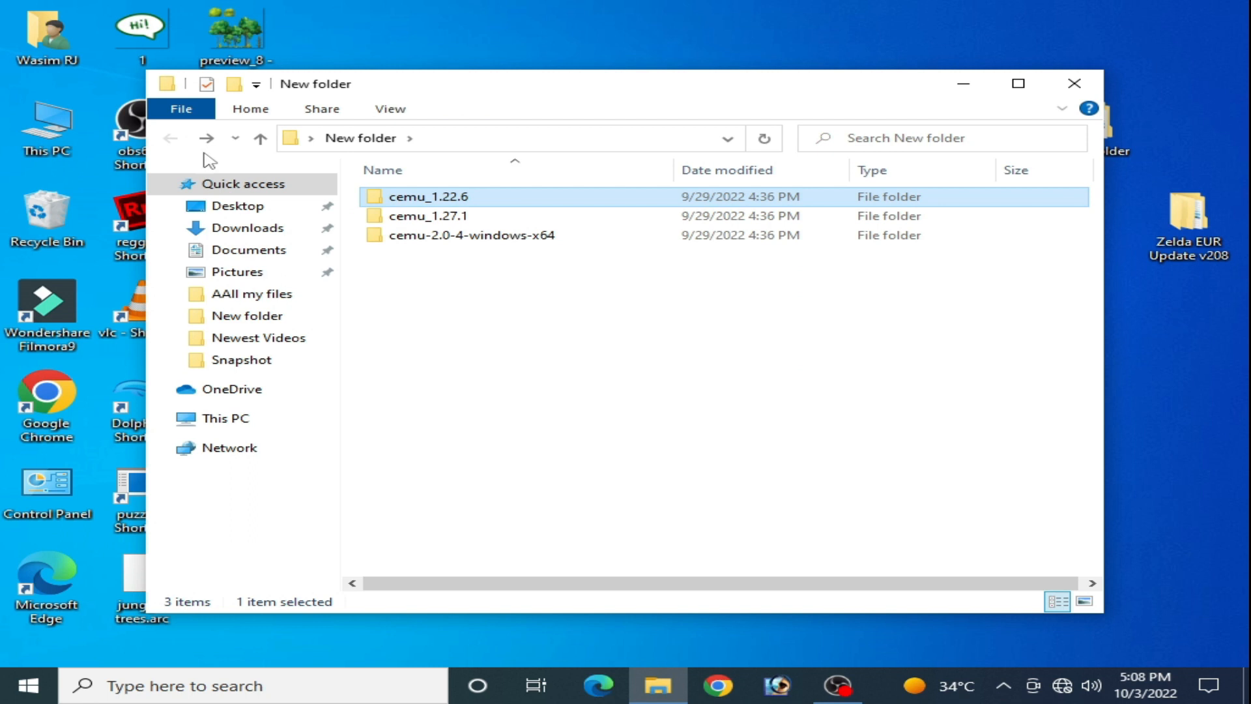
Step: Run Cemu.exe 2.0-4 from the cemu-2.0-4-windows-x64 folder
{"action": "left_click", "coordinate": [470, 235]}
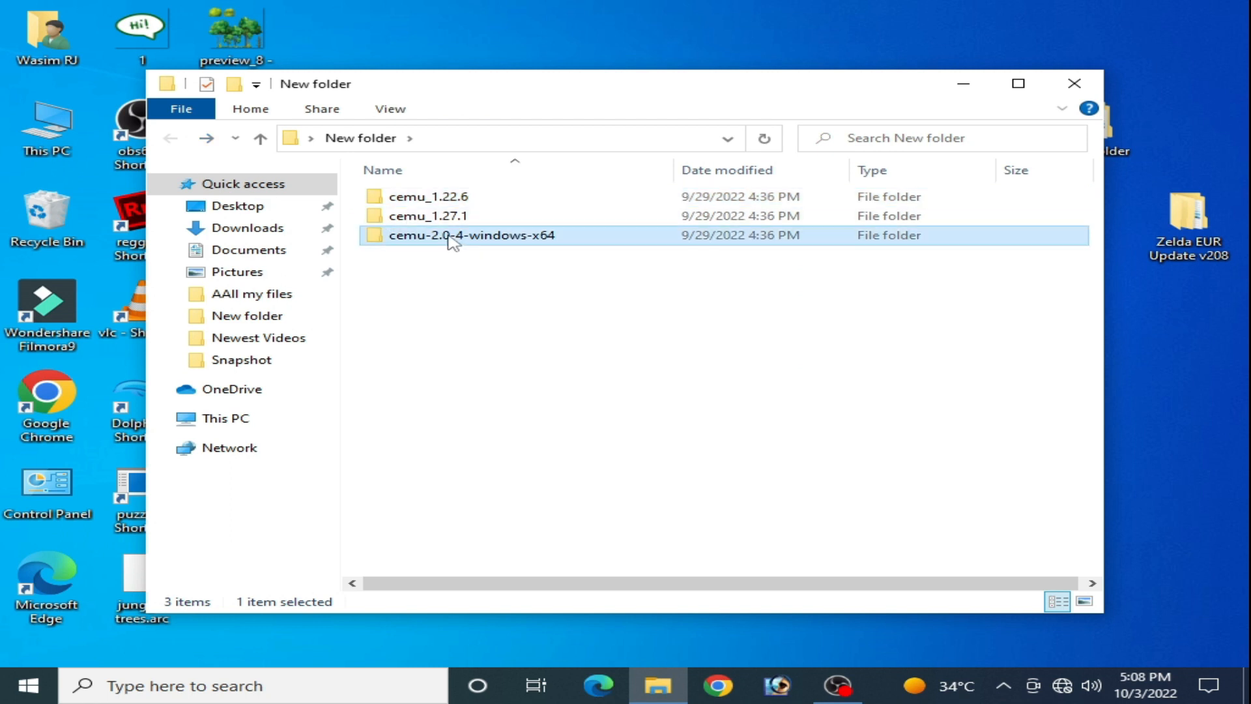
{"action": "double_click", "coordinate": [470, 235]}
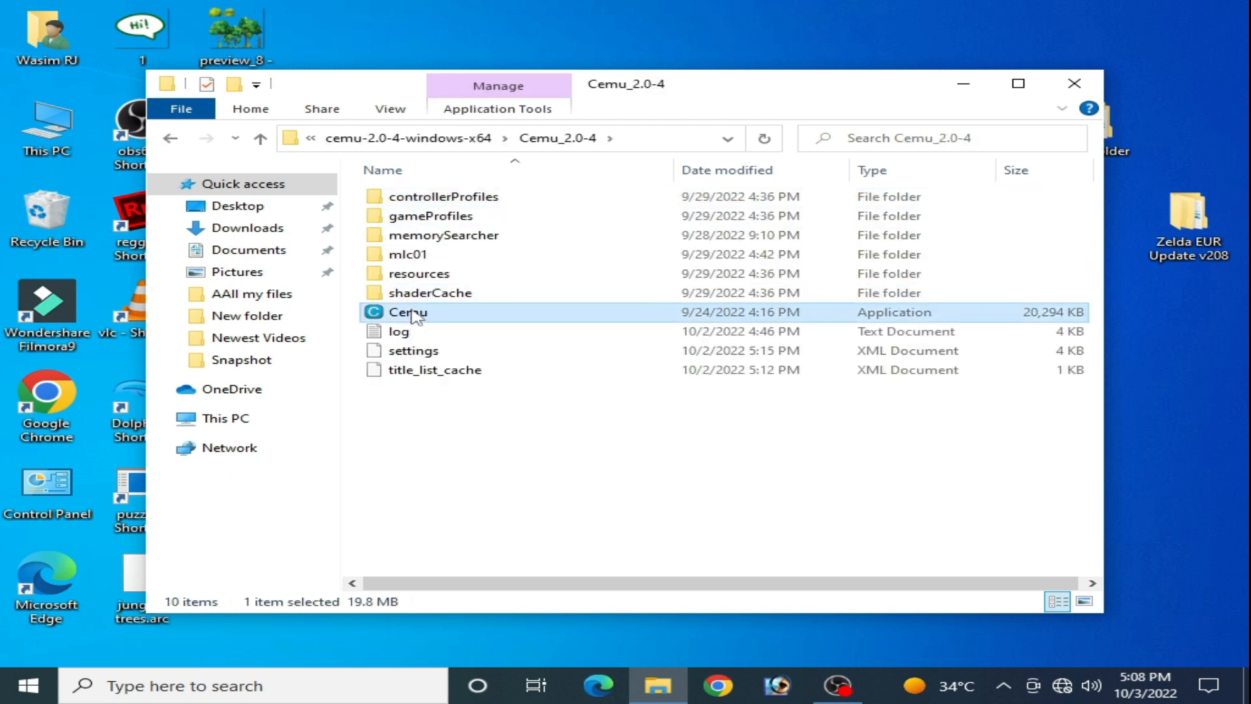
{"action": "double_click", "coordinate": [407, 311]}
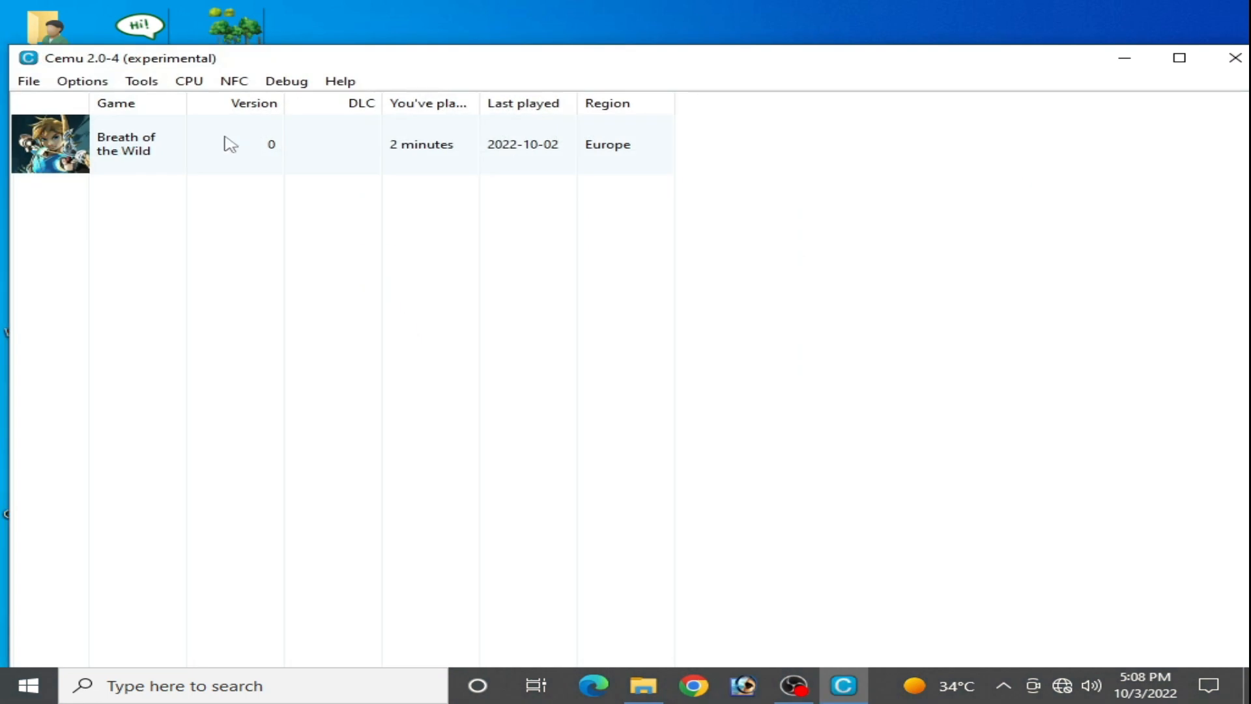
{"action": "left_click", "coordinate": [28, 81]}
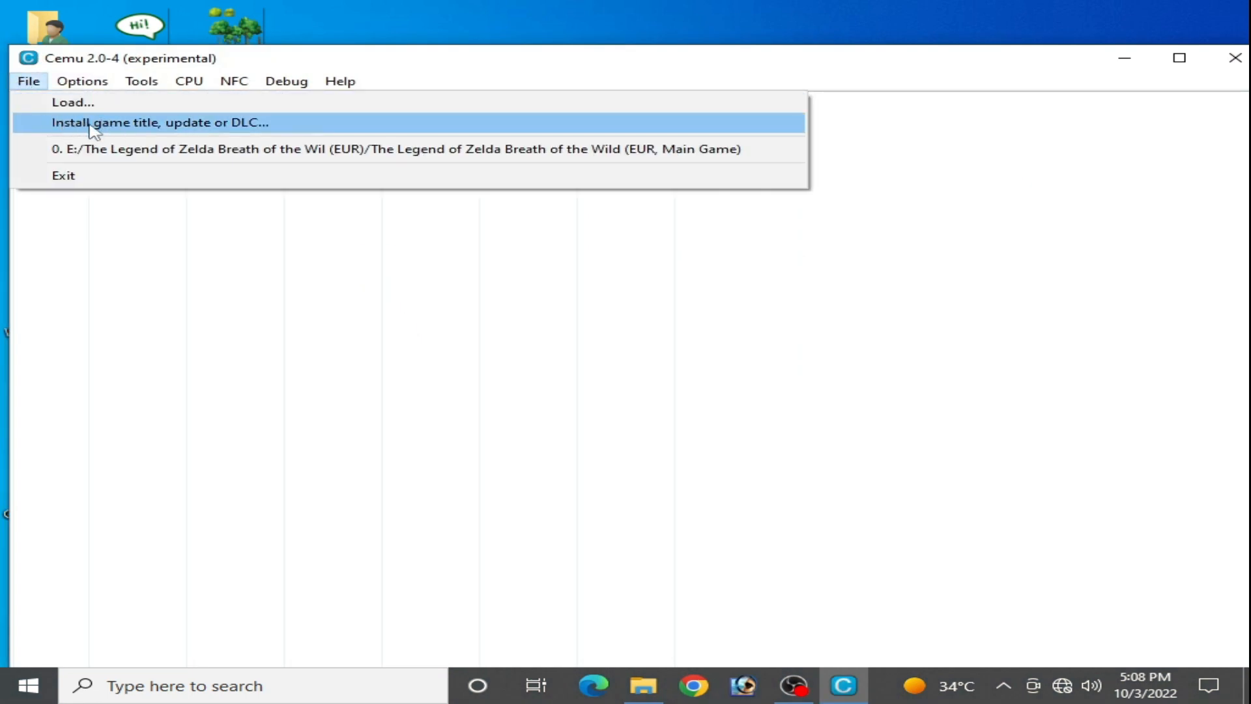
{"action": "left_click", "coordinate": [158, 122]}
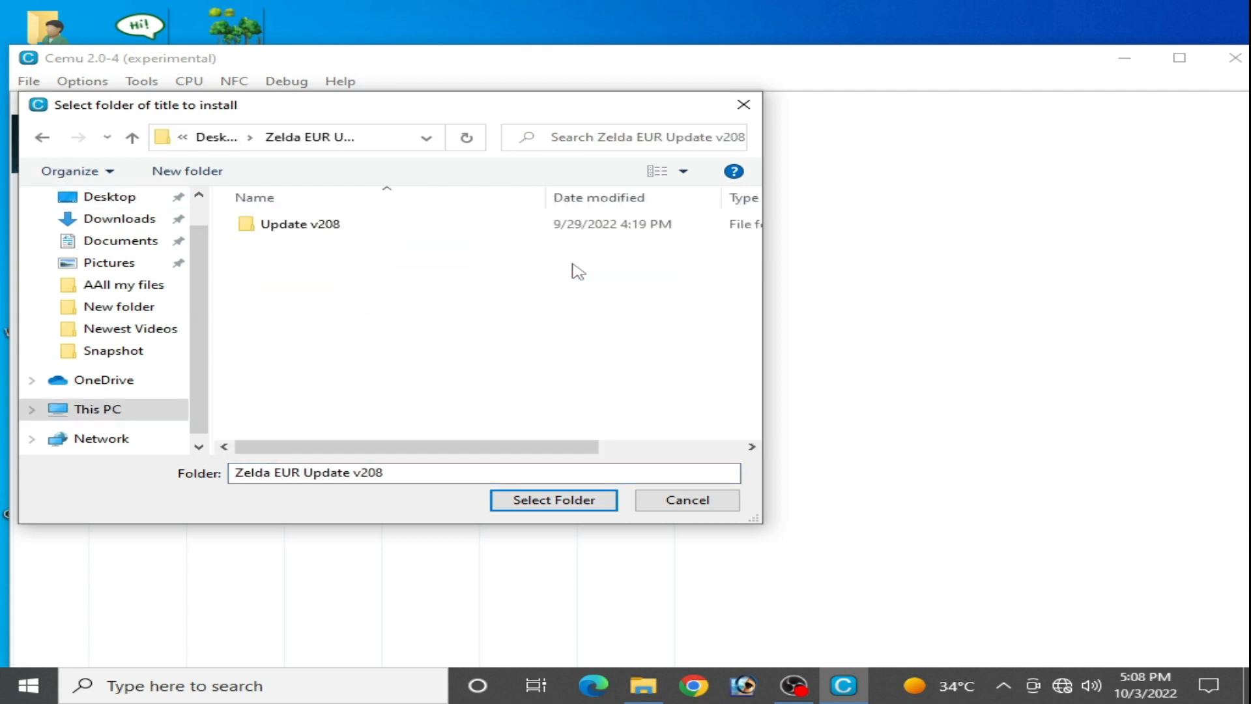
{"action": "double_click", "coordinate": [300, 223]}
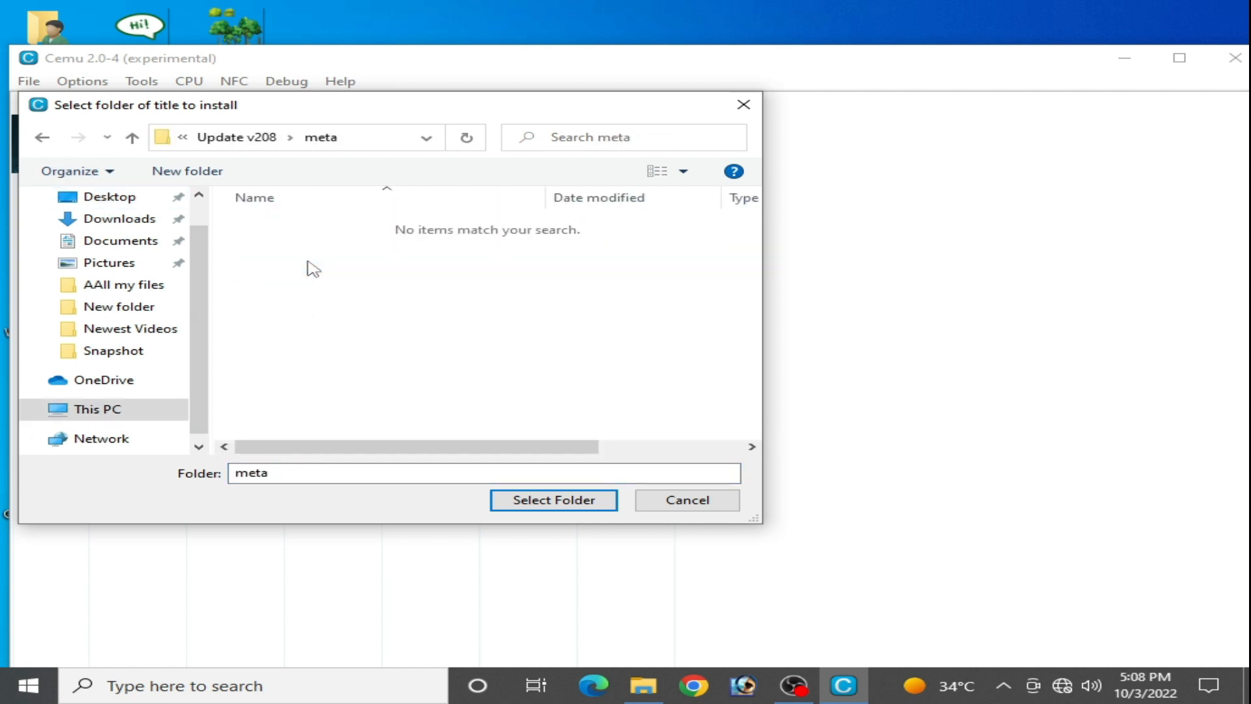
{"action": "mouse_move", "coordinate": [541, 335]}
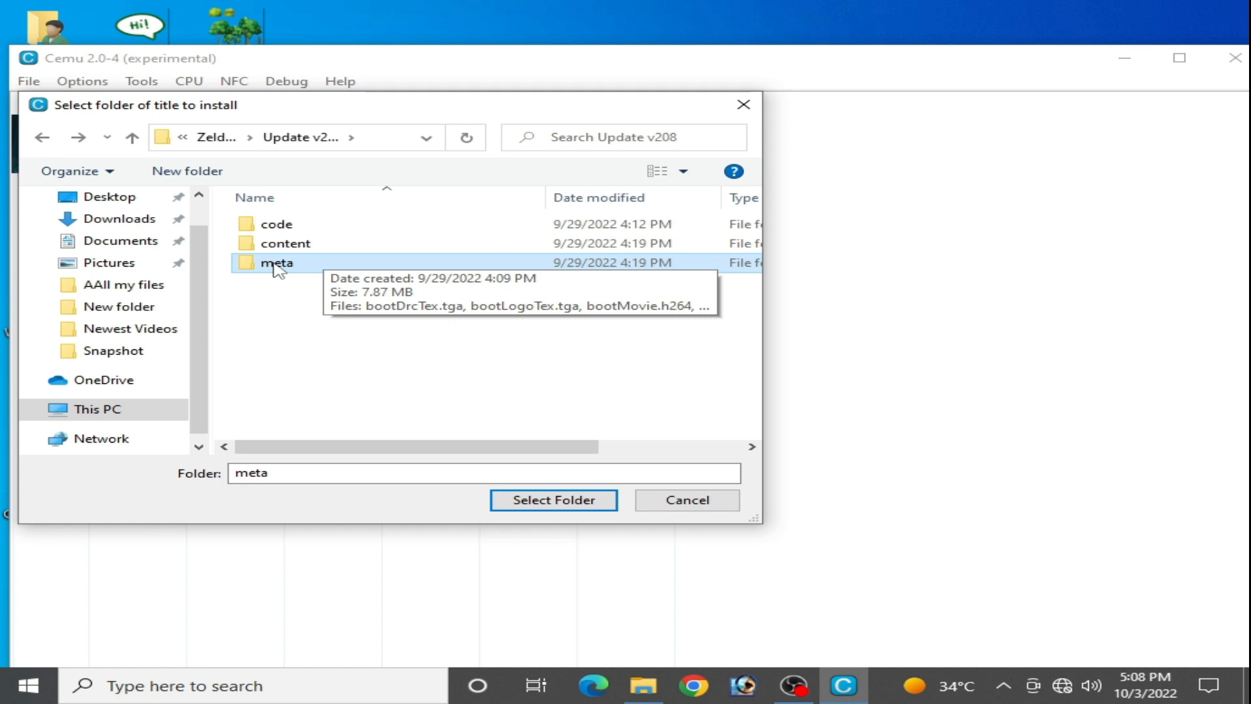
{"action": "left_click", "coordinate": [552, 499]}
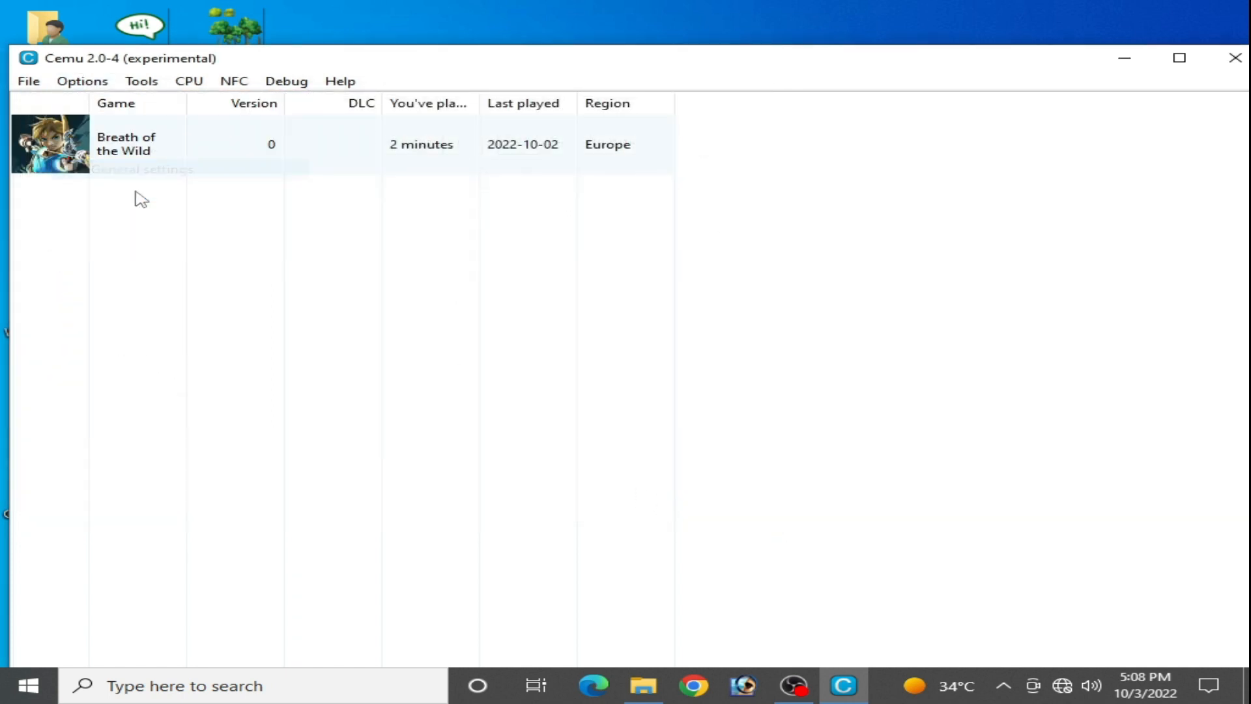
{"action": "left_click", "coordinate": [80, 80]}
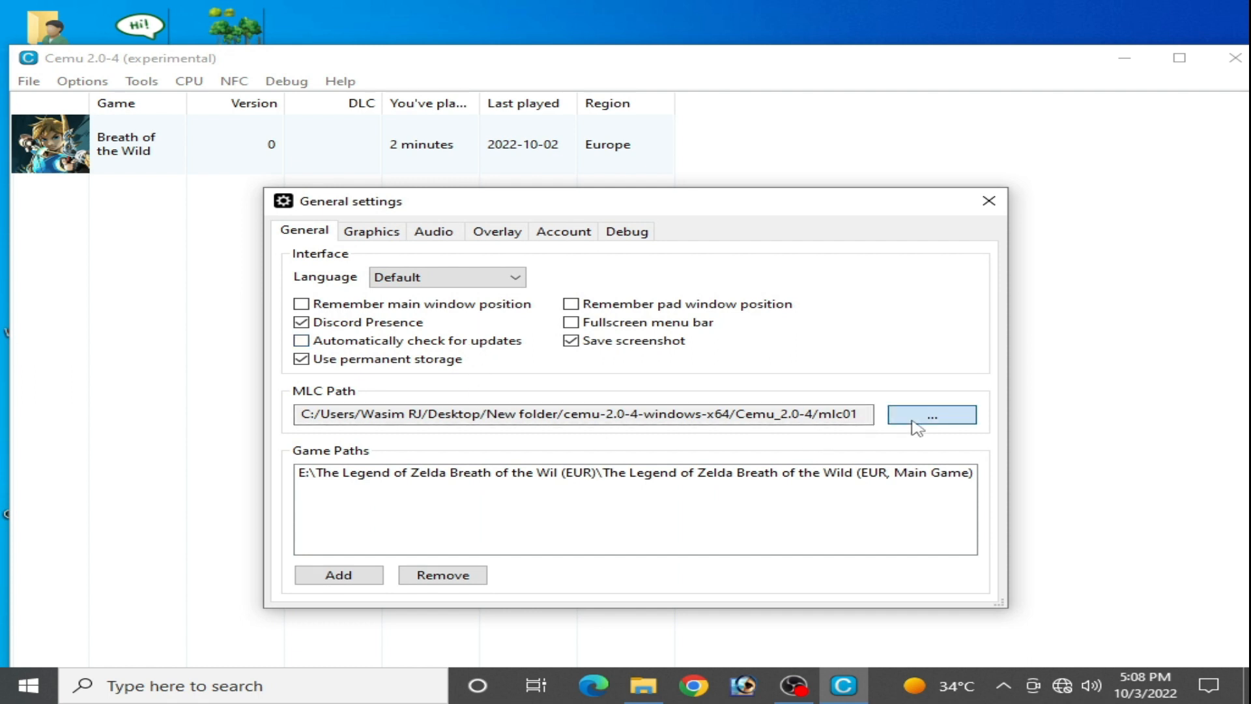
{"action": "left_click", "coordinate": [930, 414]}
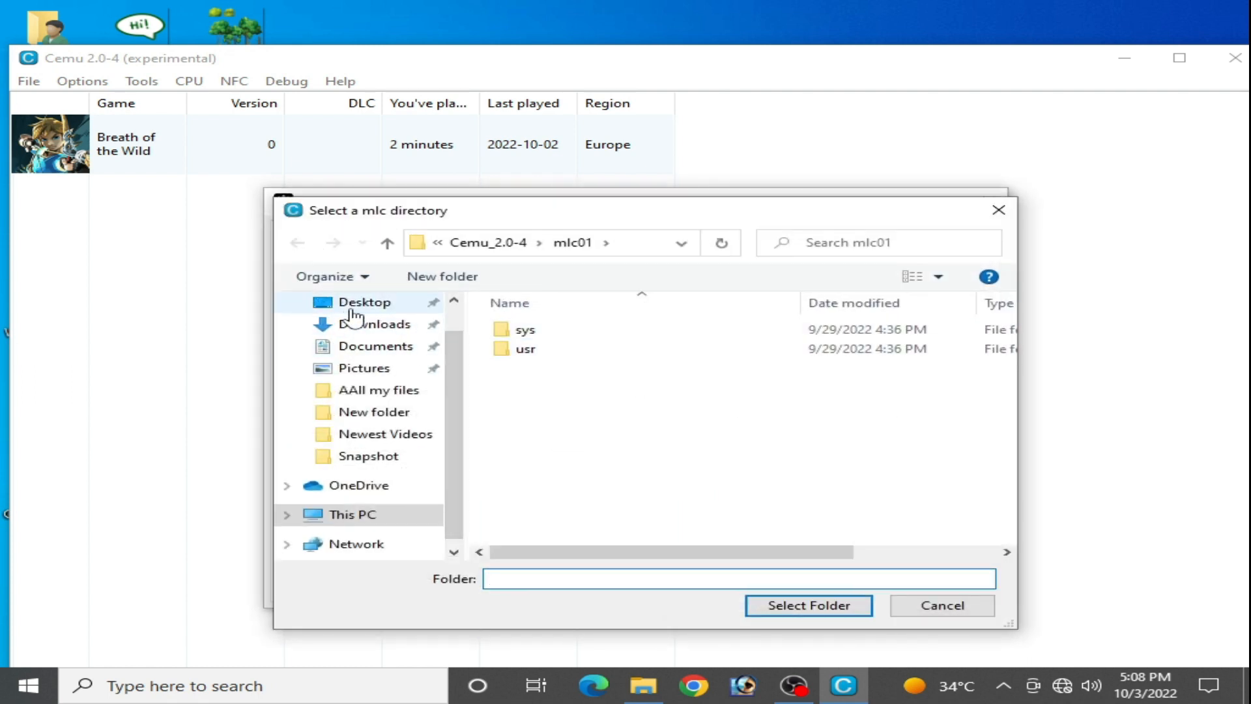
{"action": "double_click", "coordinate": [374, 412]}
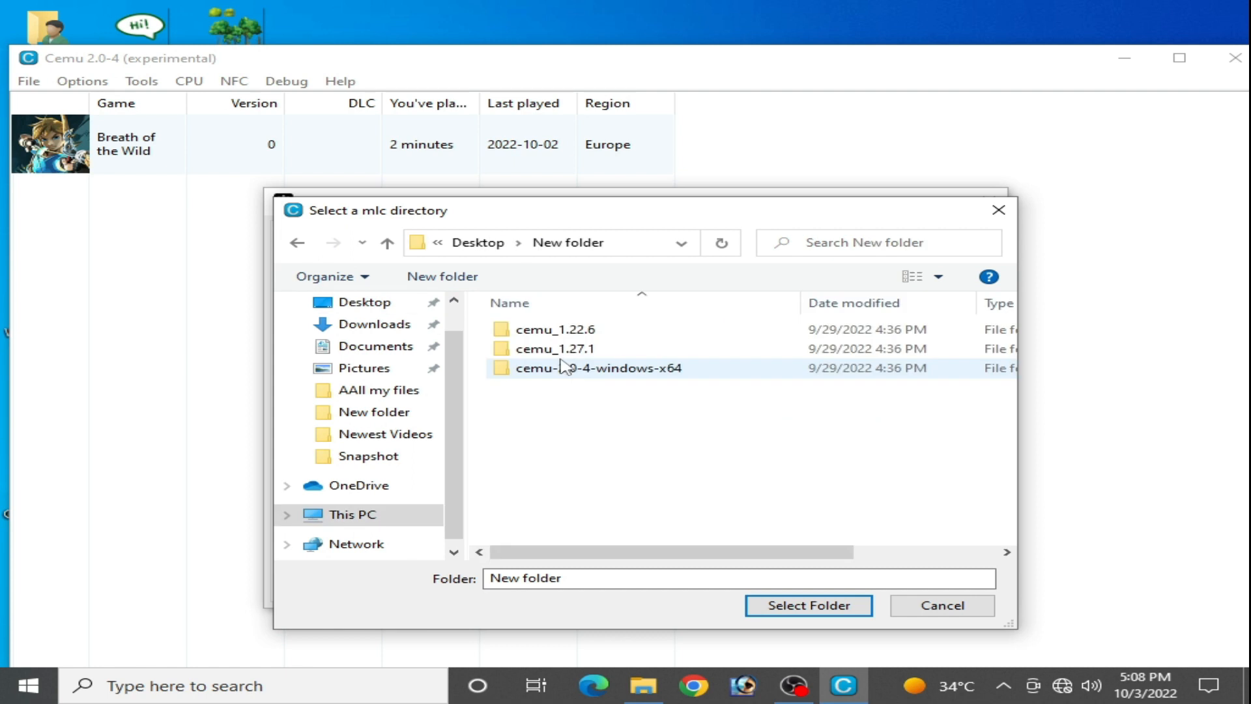
{"action": "double_click", "coordinate": [598, 367]}
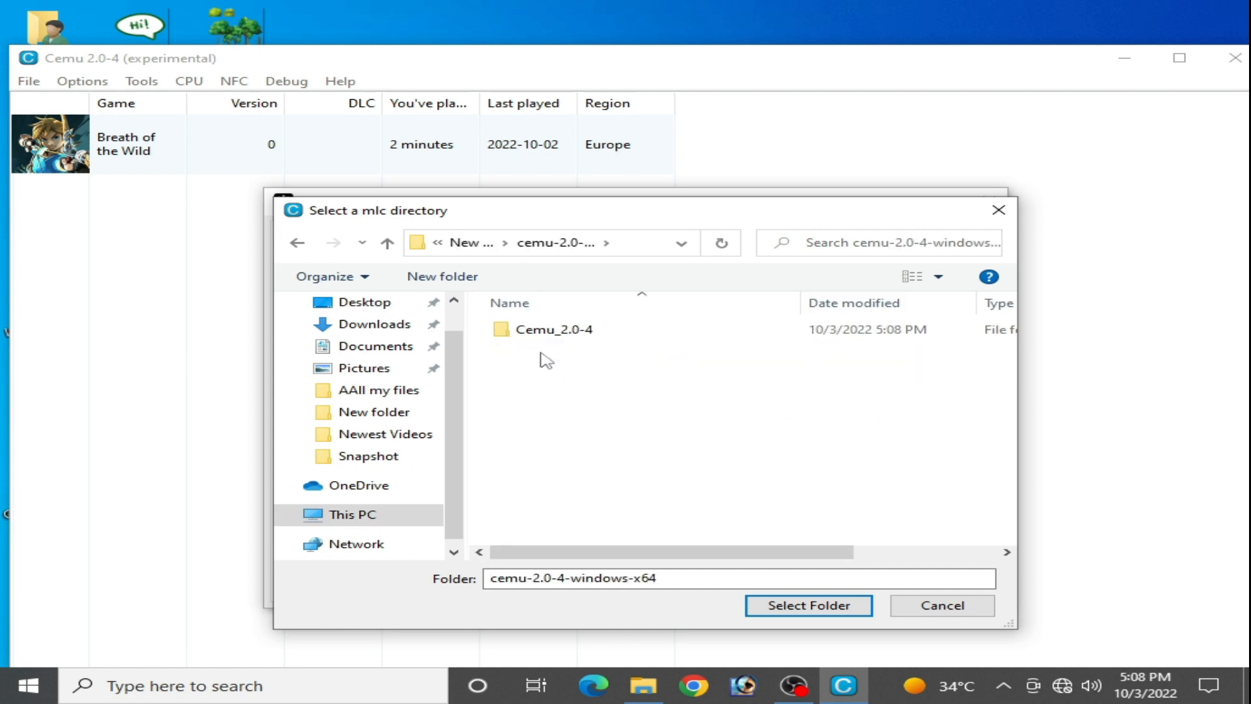
{"action": "double_click", "coordinate": [552, 329]}
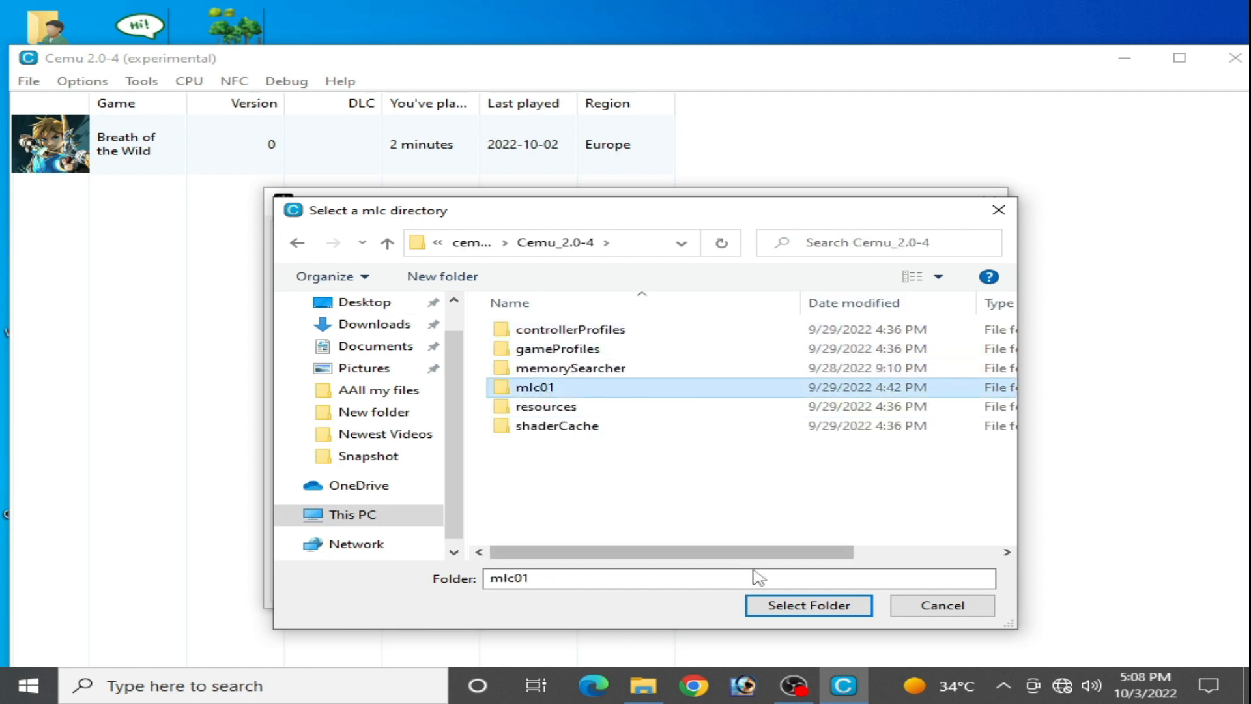
{"action": "left_click", "coordinate": [808, 605]}
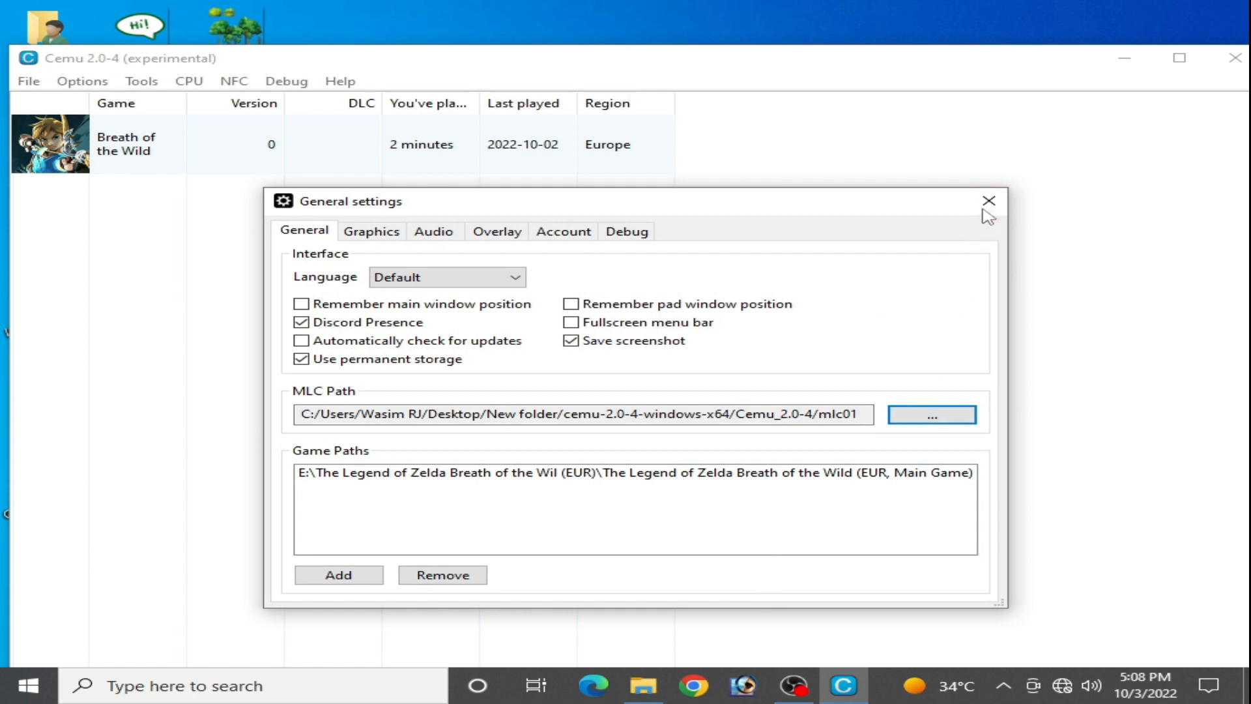
{"action": "left_click", "coordinate": [29, 81]}
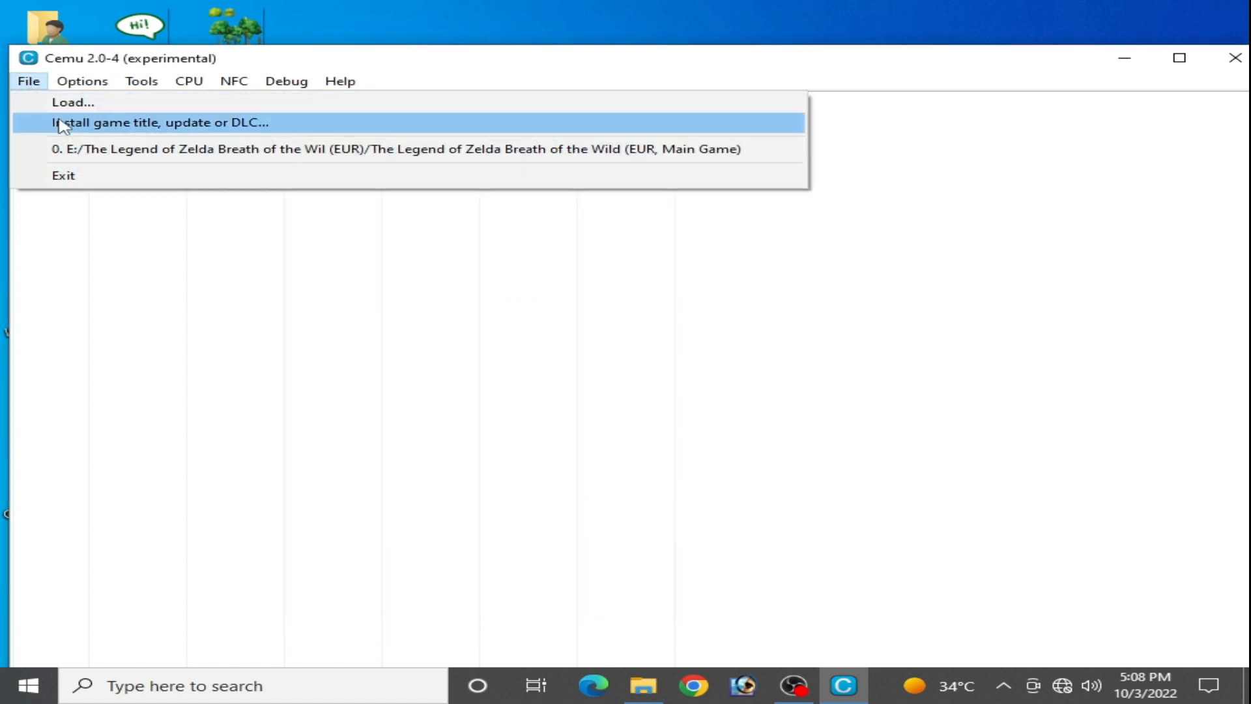
Step: Select Desktop > Zelda EUR Update v208 > Update v208 as the folder to install
{"action": "left_click", "coordinate": [158, 122]}
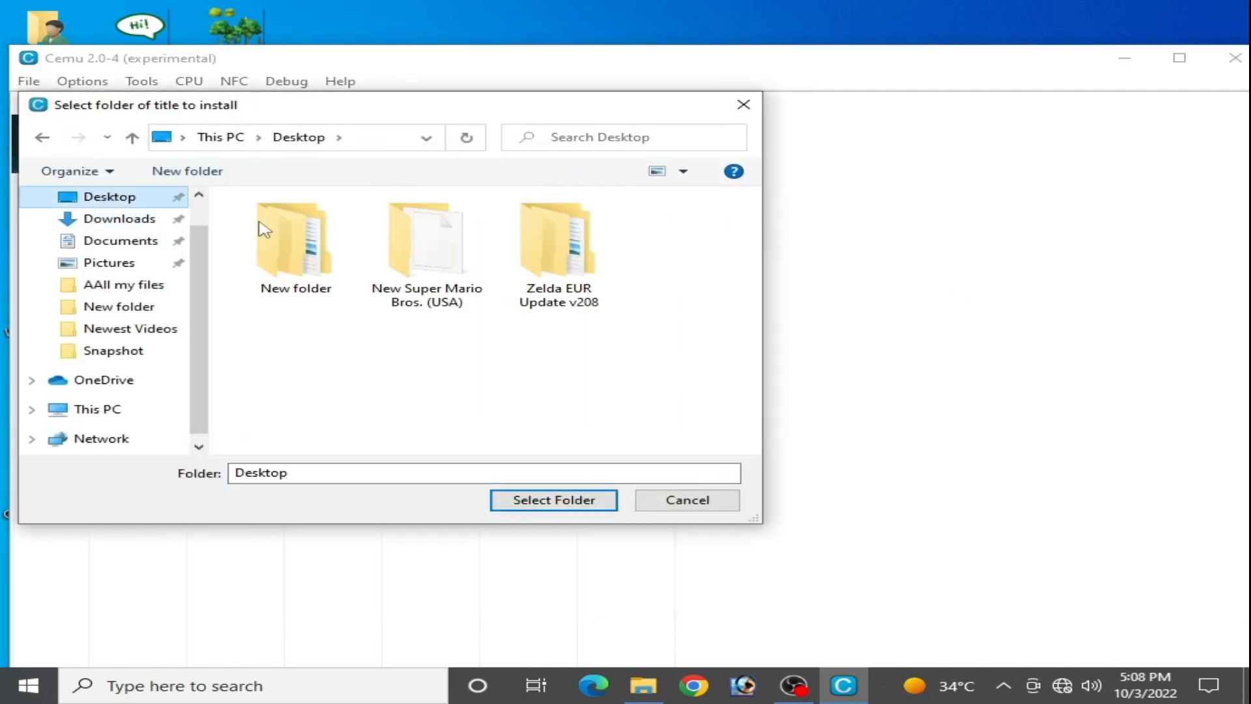
{"action": "double_click", "coordinate": [558, 240]}
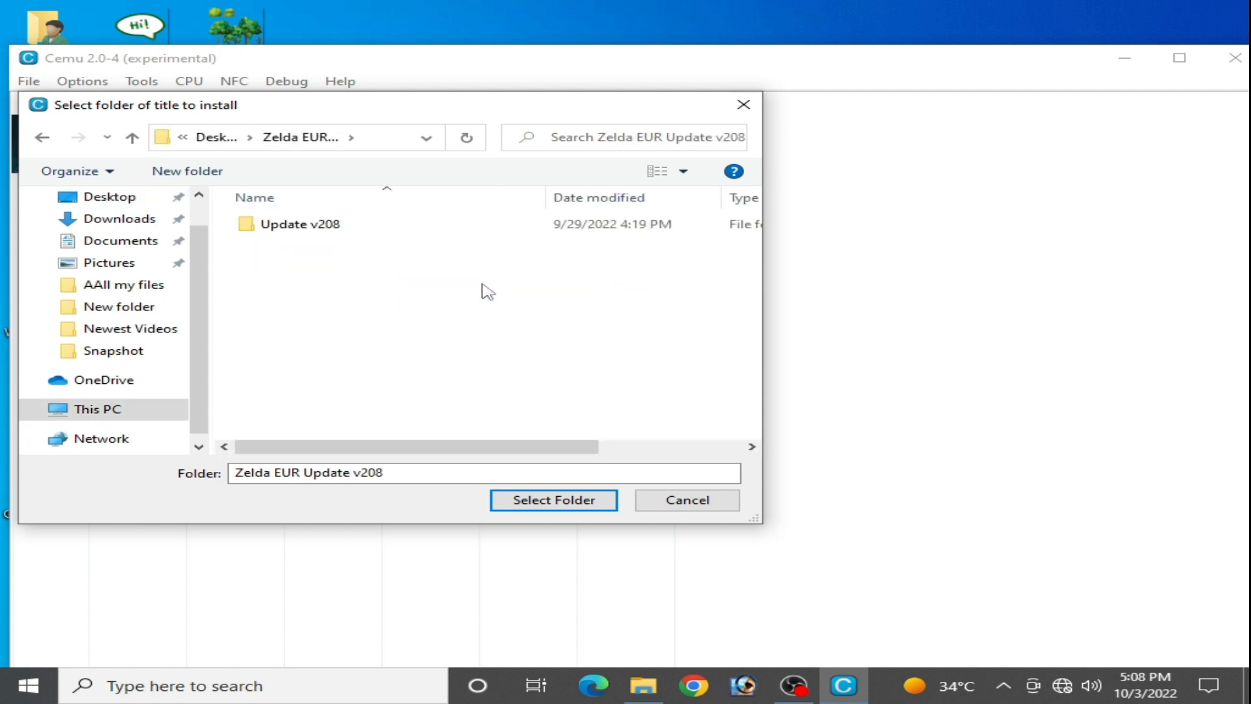
{"action": "double_click", "coordinate": [300, 222]}
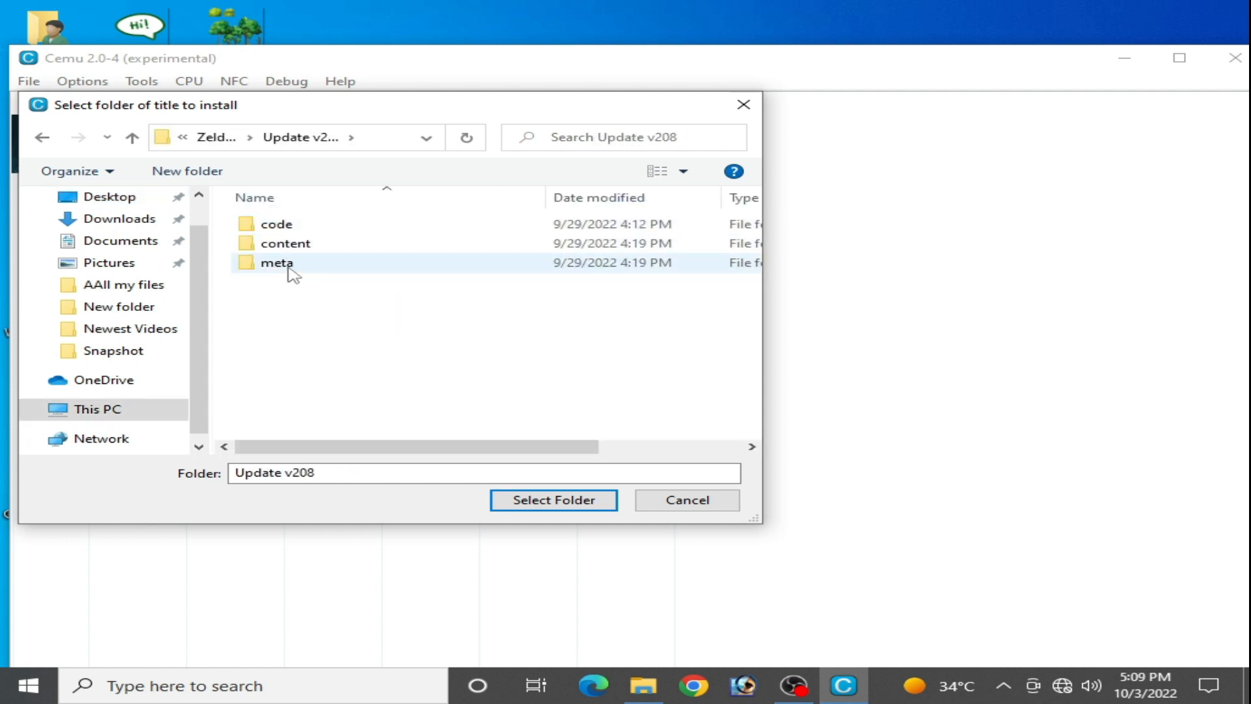
{"action": "left_click", "coordinate": [553, 499]}
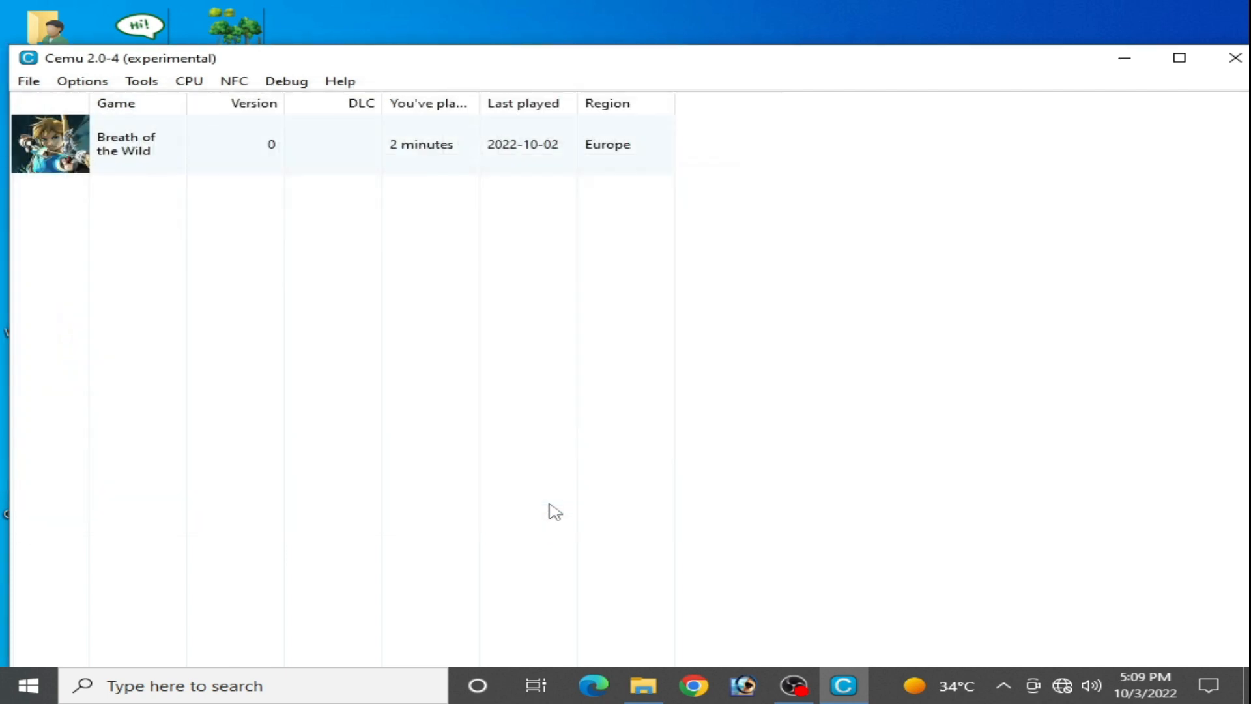
{"action": "mouse_move", "coordinate": [618, 392]}
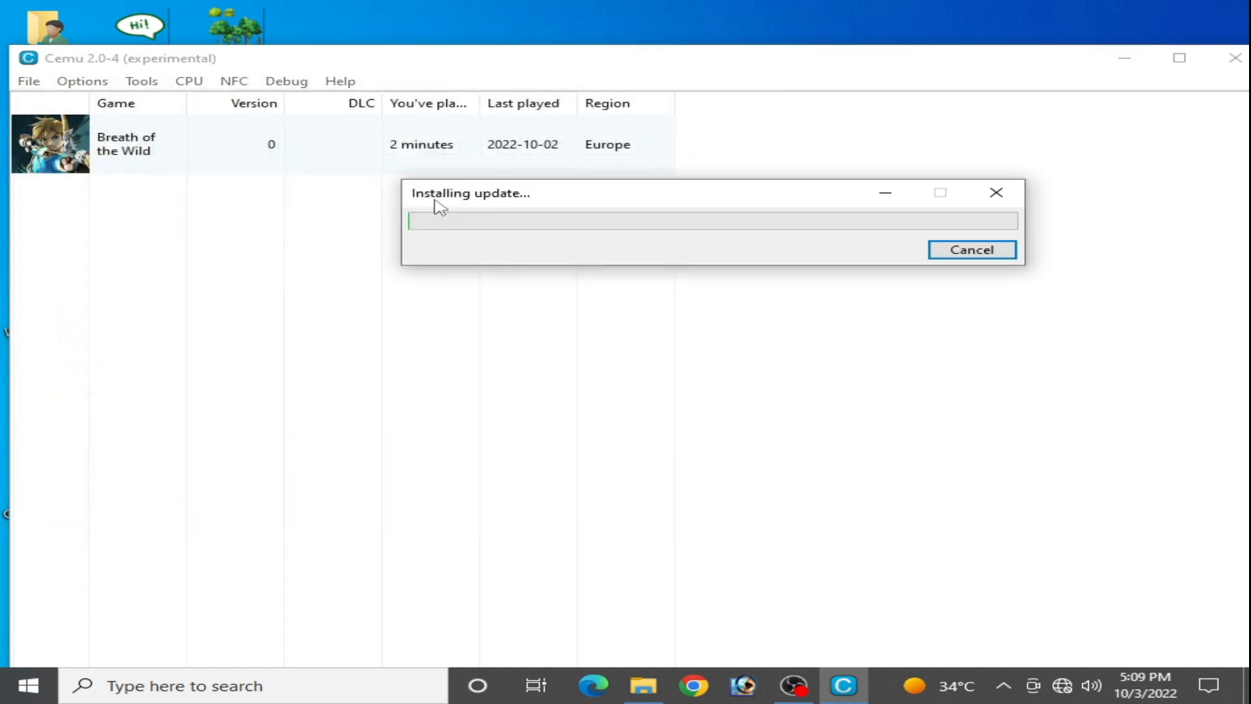
{"action": "mouse_move", "coordinate": [515, 202]}
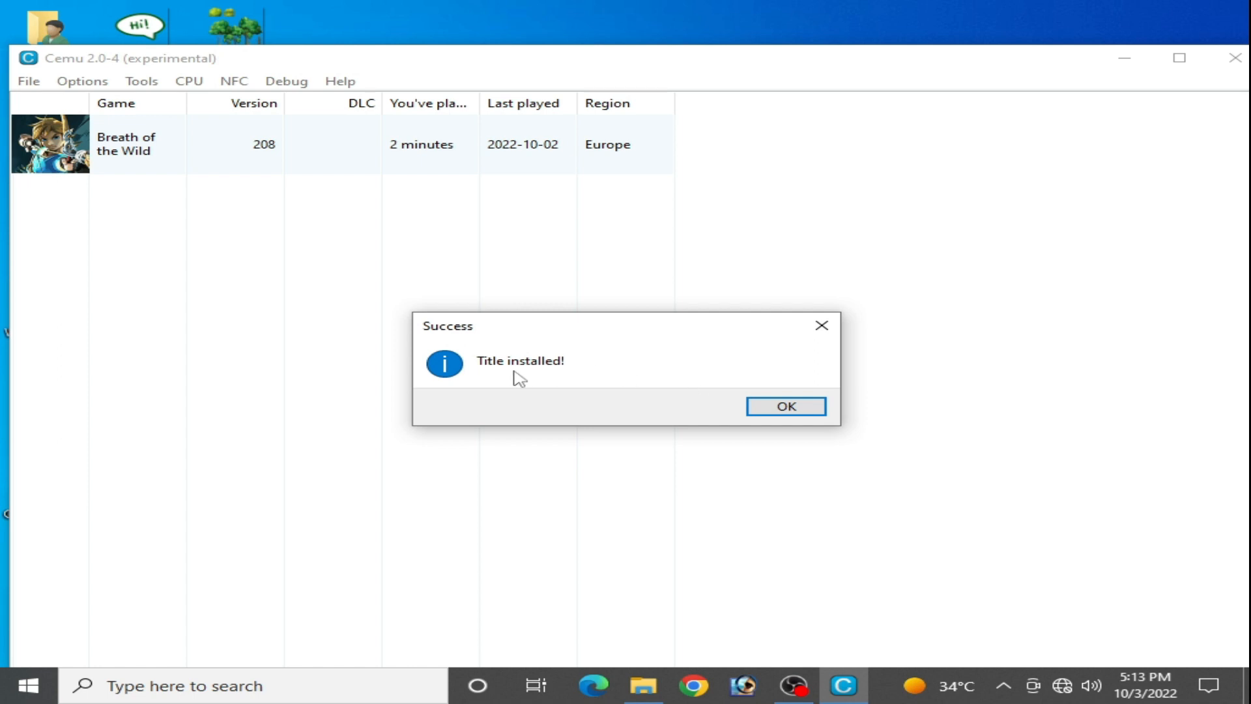
{"action": "mouse_move", "coordinate": [759, 431]}
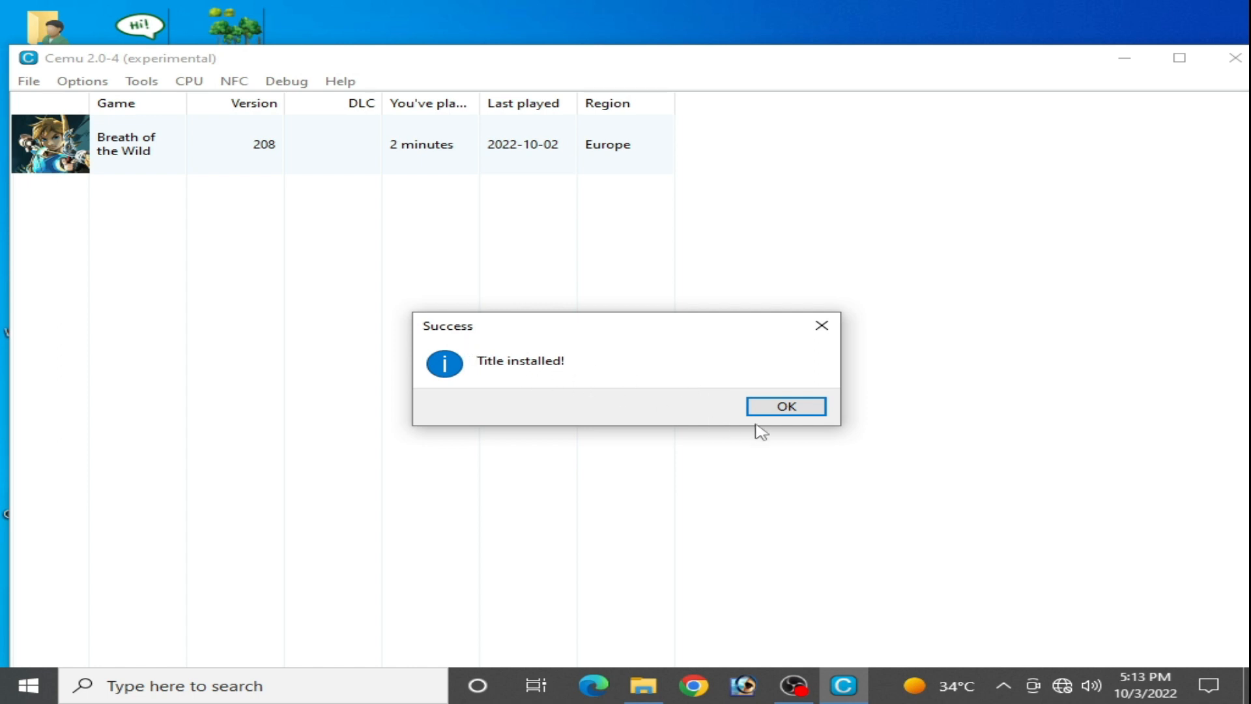
Step: Dismiss the install success message and open Tools > Title Manager
{"action": "left_click", "coordinate": [785, 406]}
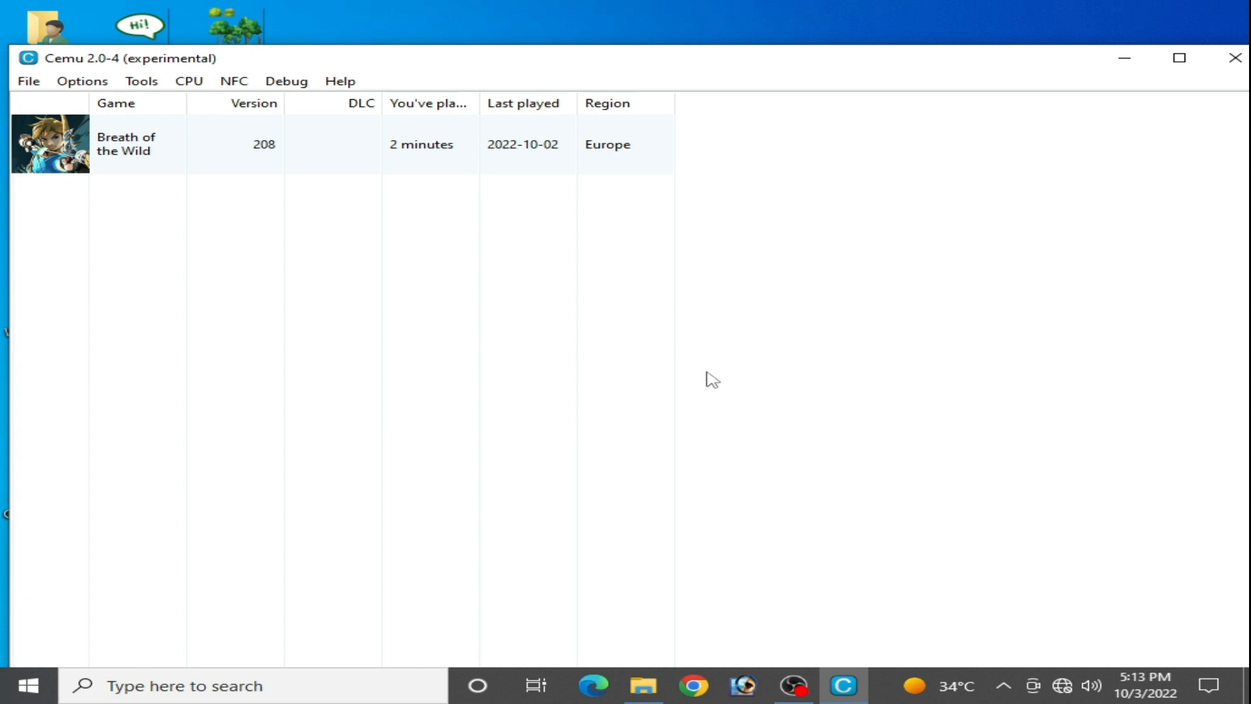
{"action": "mouse_move", "coordinate": [618, 355]}
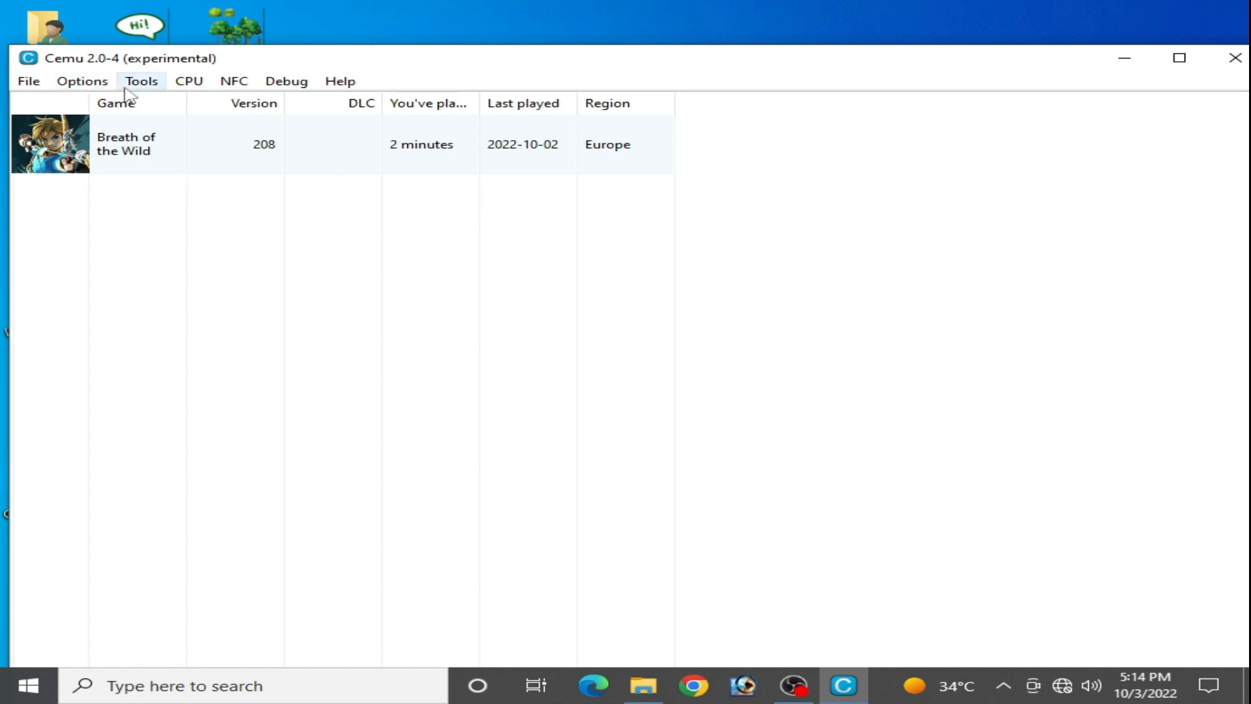
{"action": "left_click", "coordinate": [141, 81]}
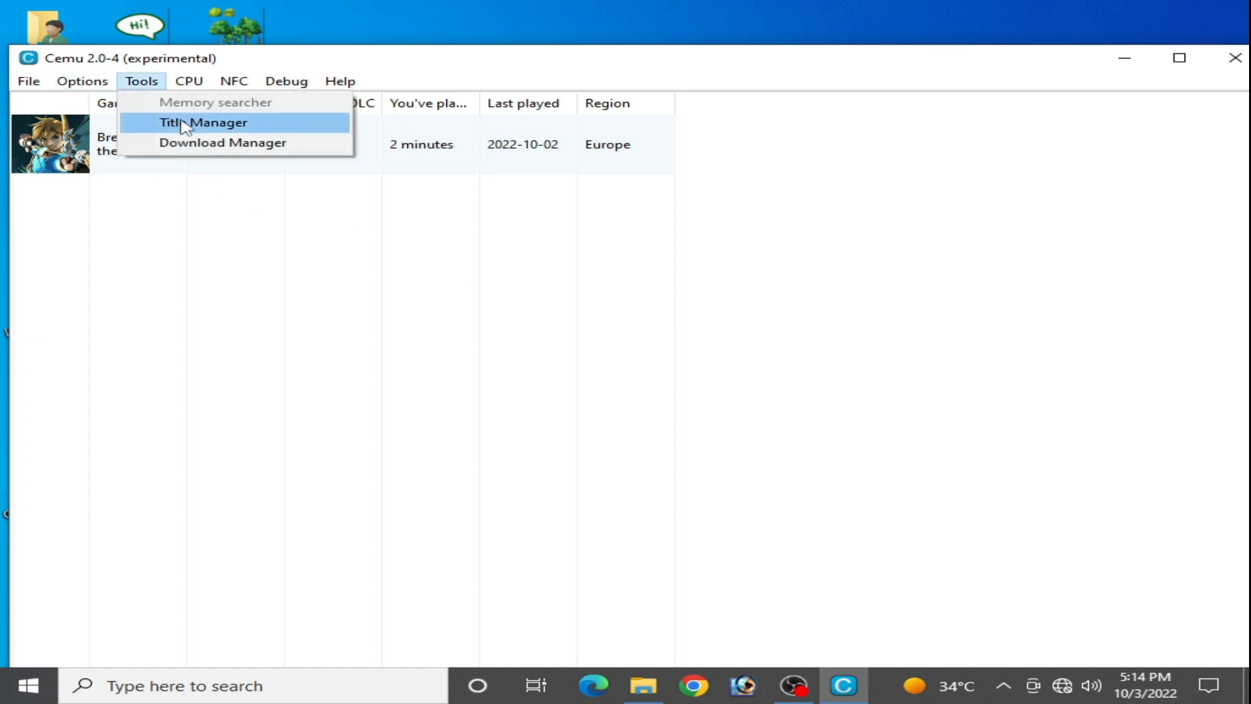
{"action": "left_click", "coordinate": [203, 122]}
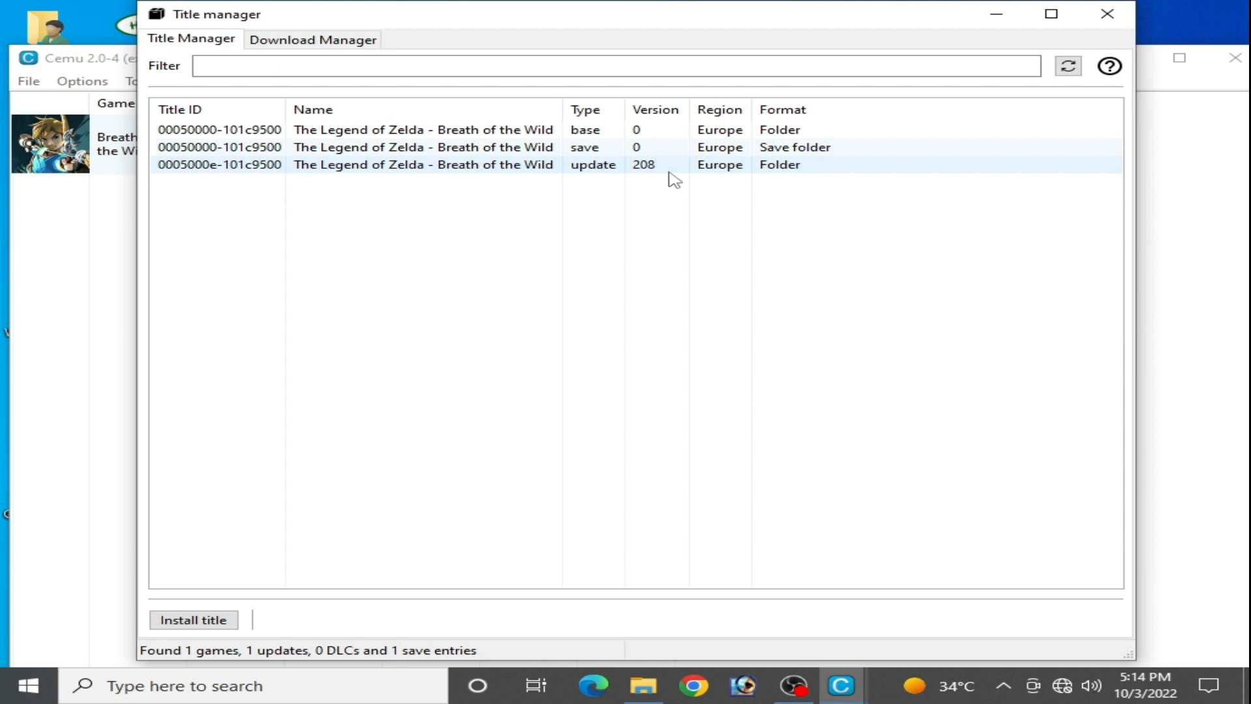
{"action": "mouse_move", "coordinate": [714, 178]}
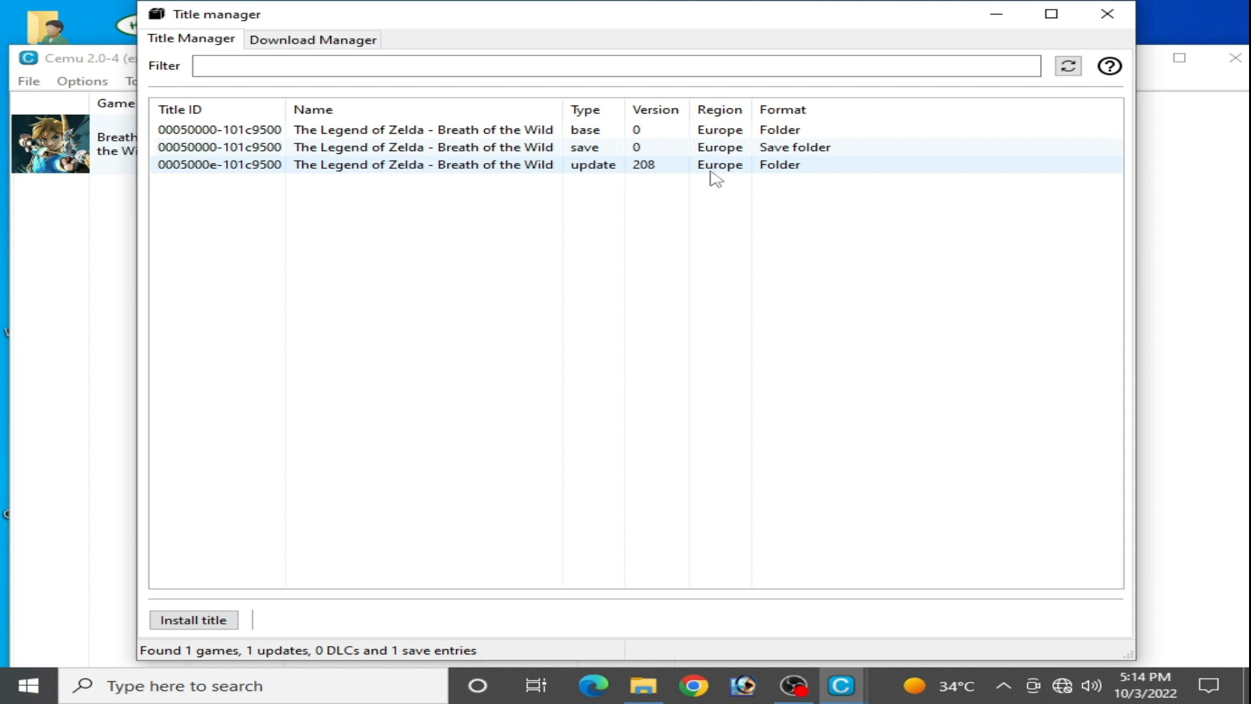
{"action": "mouse_move", "coordinate": [754, 164]}
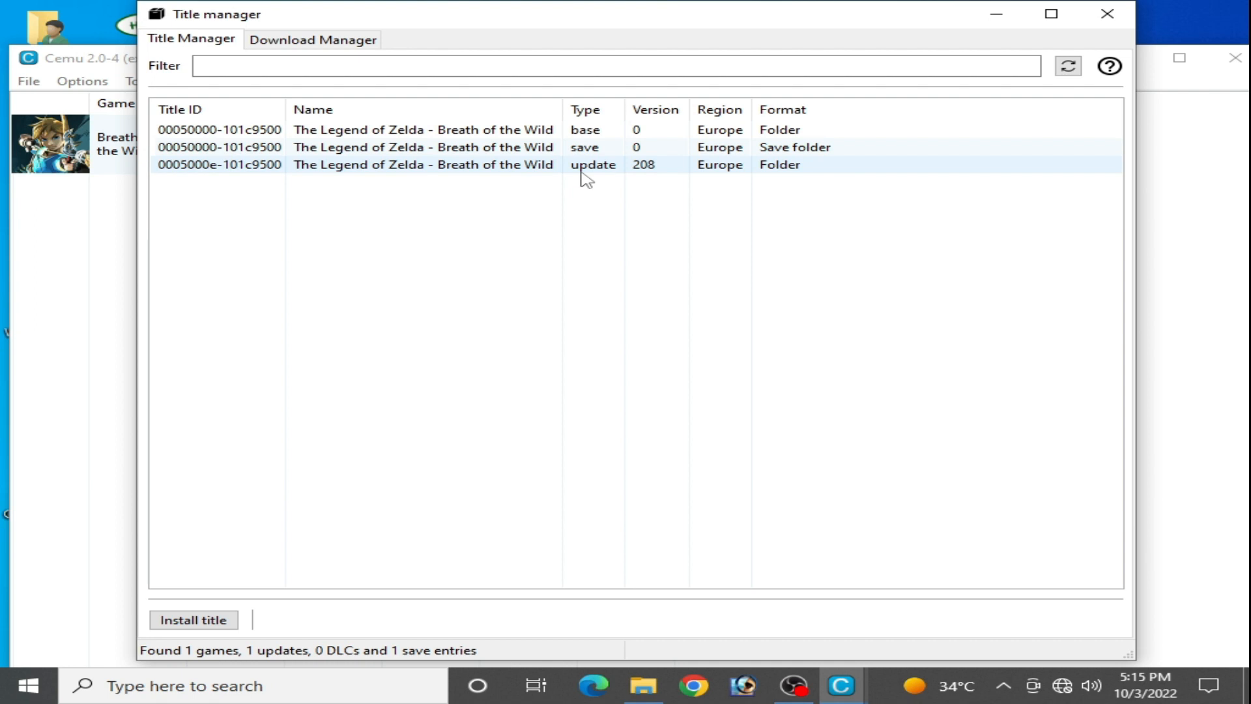
{"action": "mouse_move", "coordinate": [532, 181]}
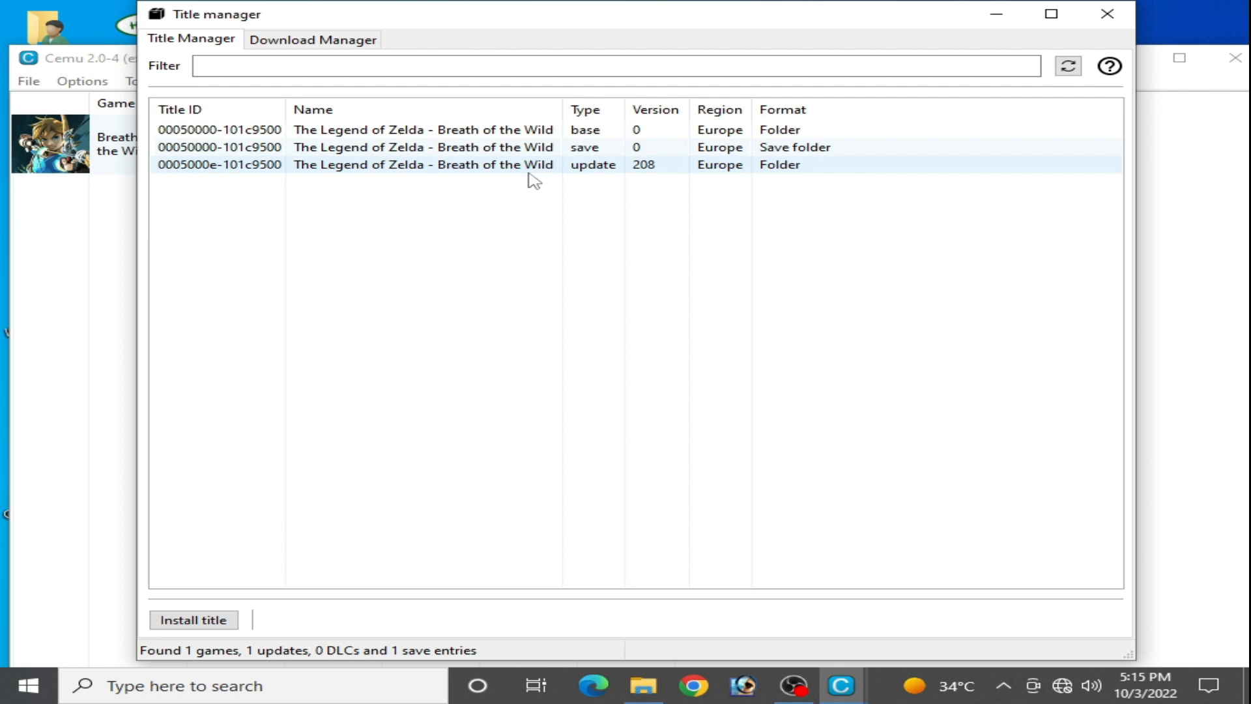
{"action": "mouse_move", "coordinate": [531, 173]}
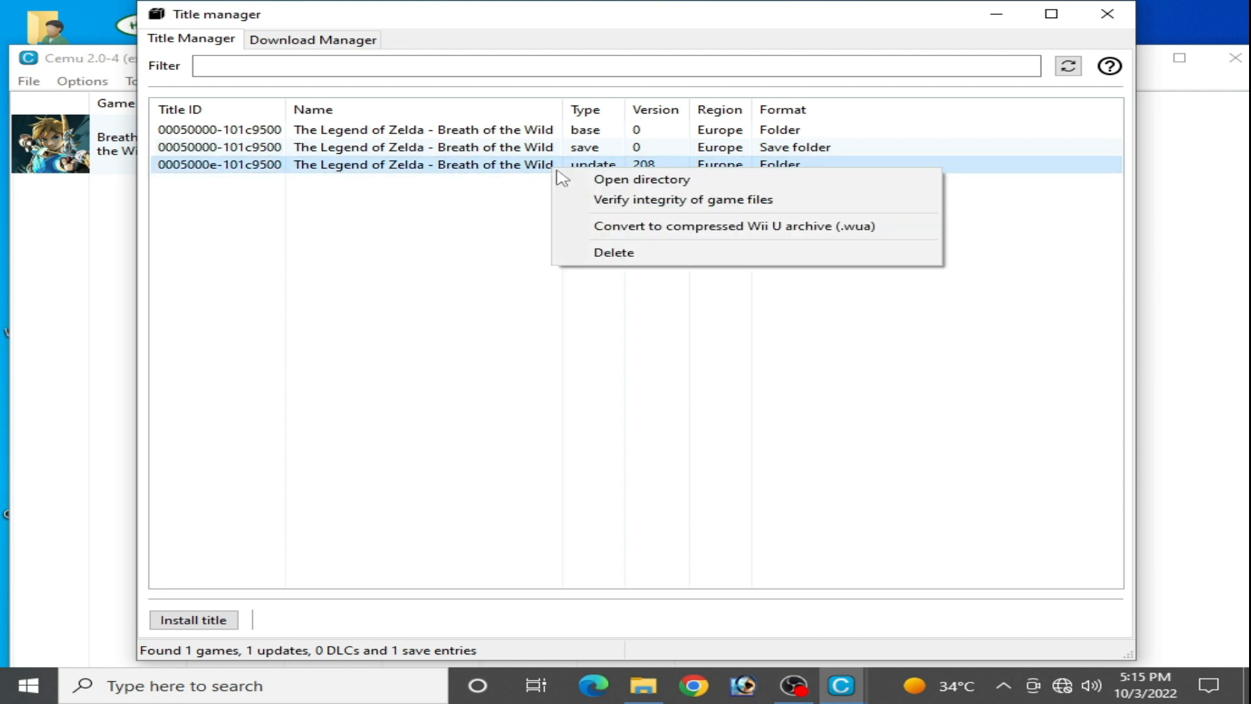
Step: Open the installed update's 101c9500 directory showing code, content and meta
{"action": "left_click", "coordinate": [641, 178]}
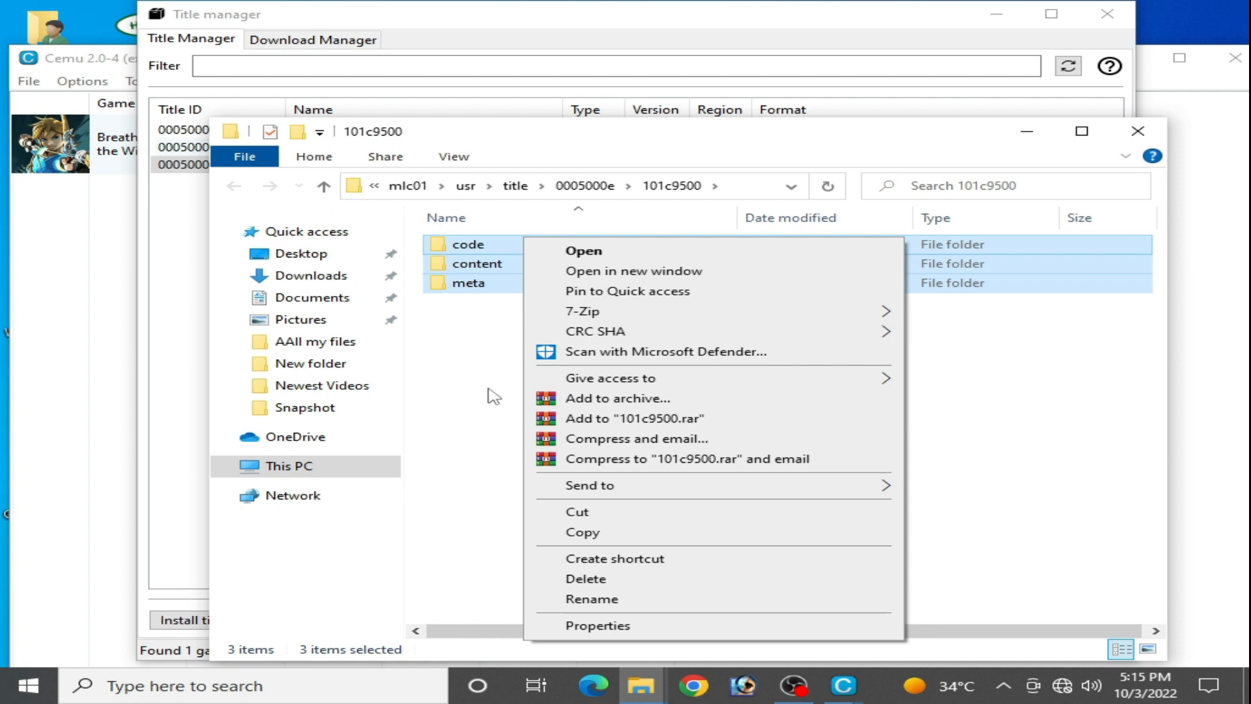
{"action": "mouse_move", "coordinate": [497, 420]}
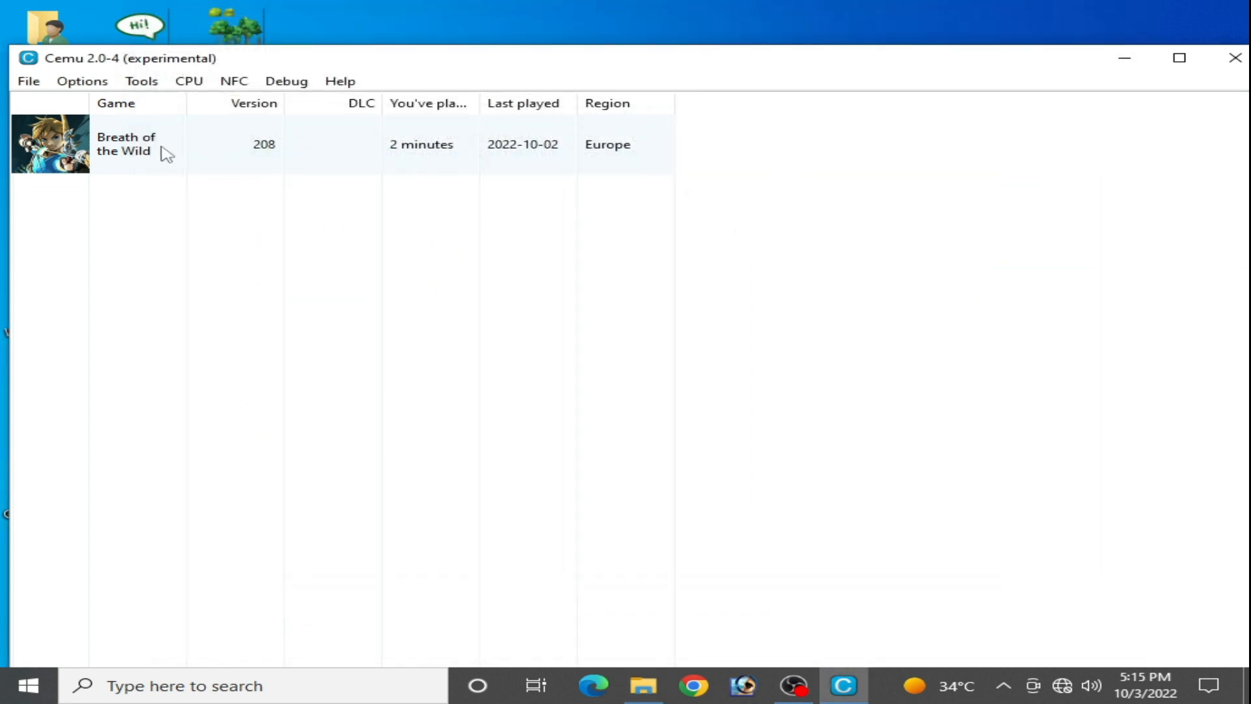
{"action": "mouse_move", "coordinate": [1194, 86]}
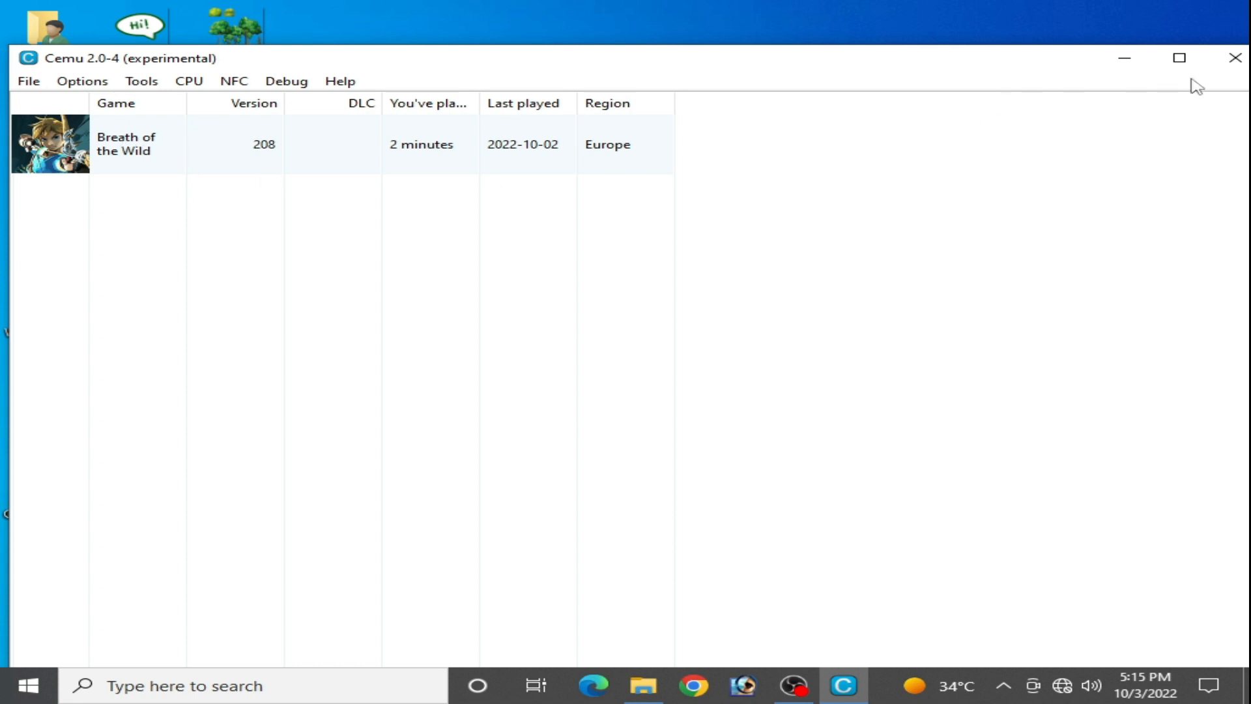
{"action": "mouse_move", "coordinate": [215, 173]}
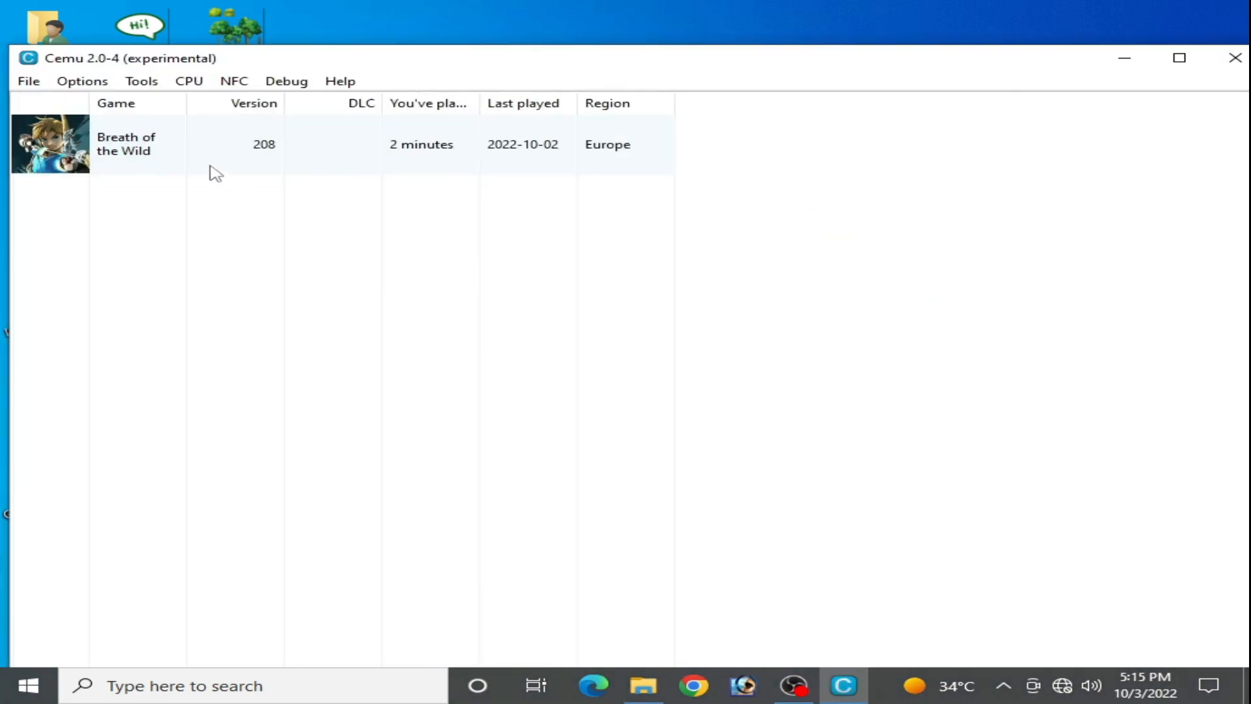
Step: Launch Breath of the Wild v208 from the game list to its Start screen
{"action": "double_click", "coordinate": [125, 144]}
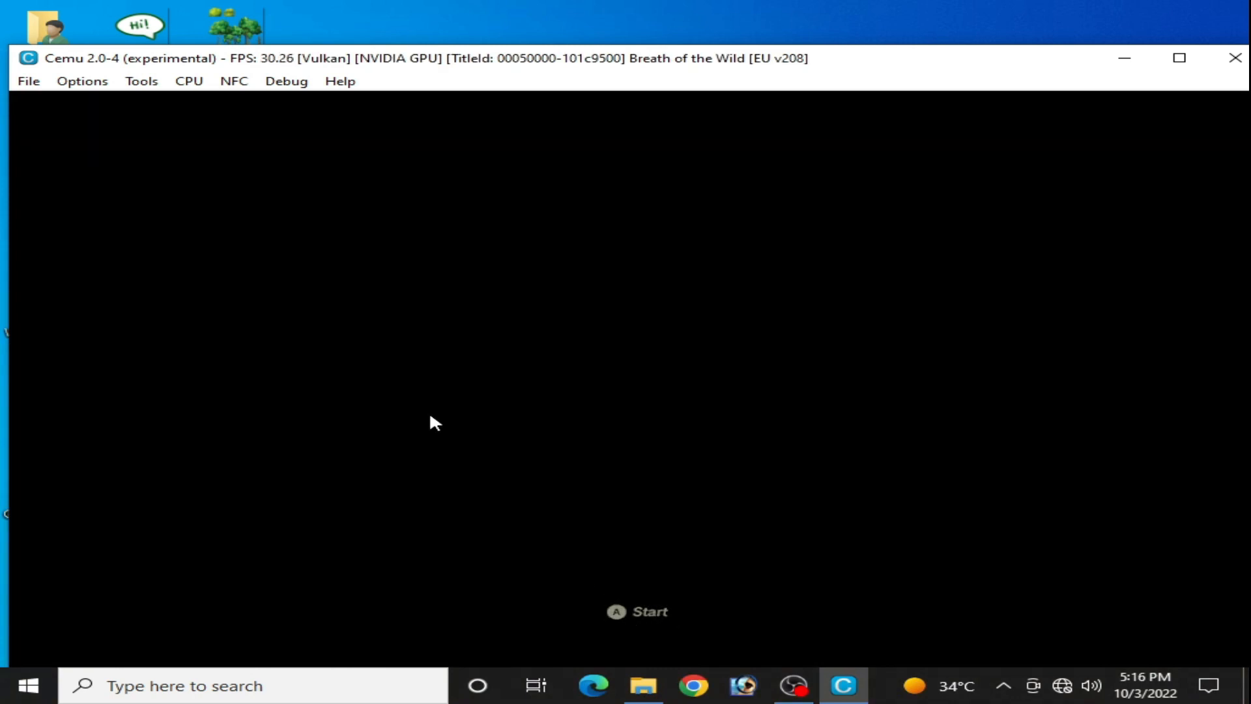
{"action": "mouse_move", "coordinate": [268, 275]}
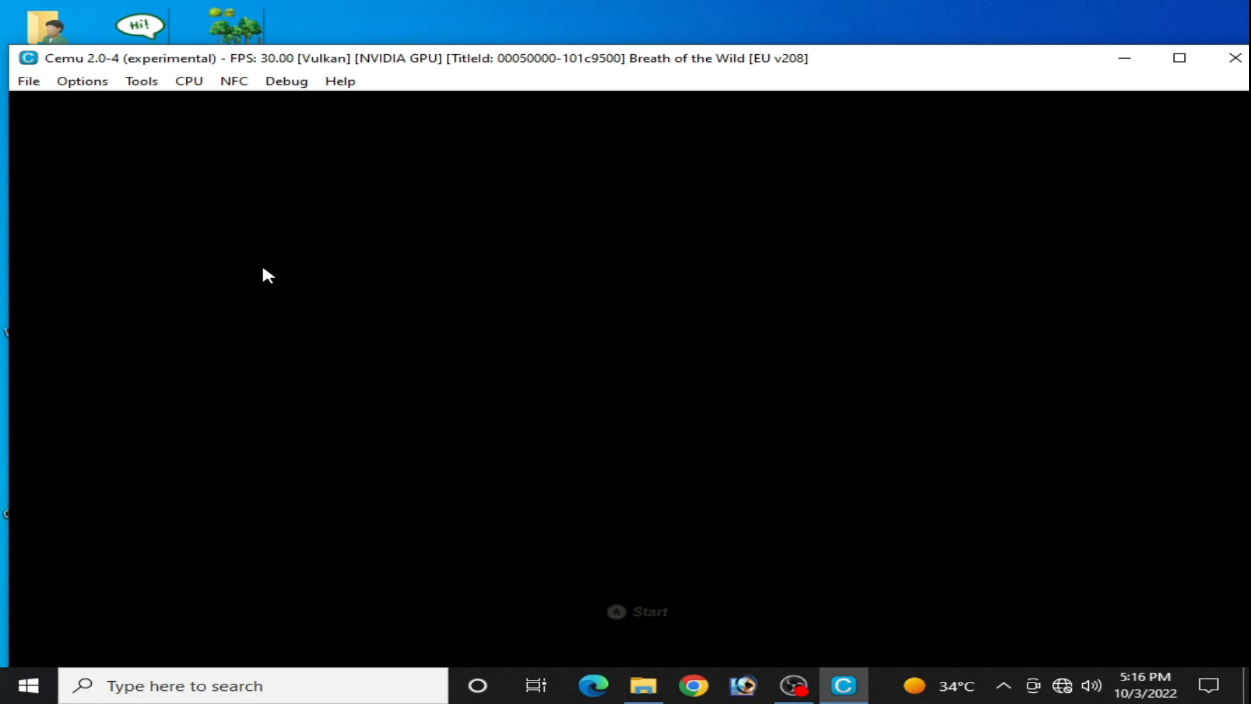